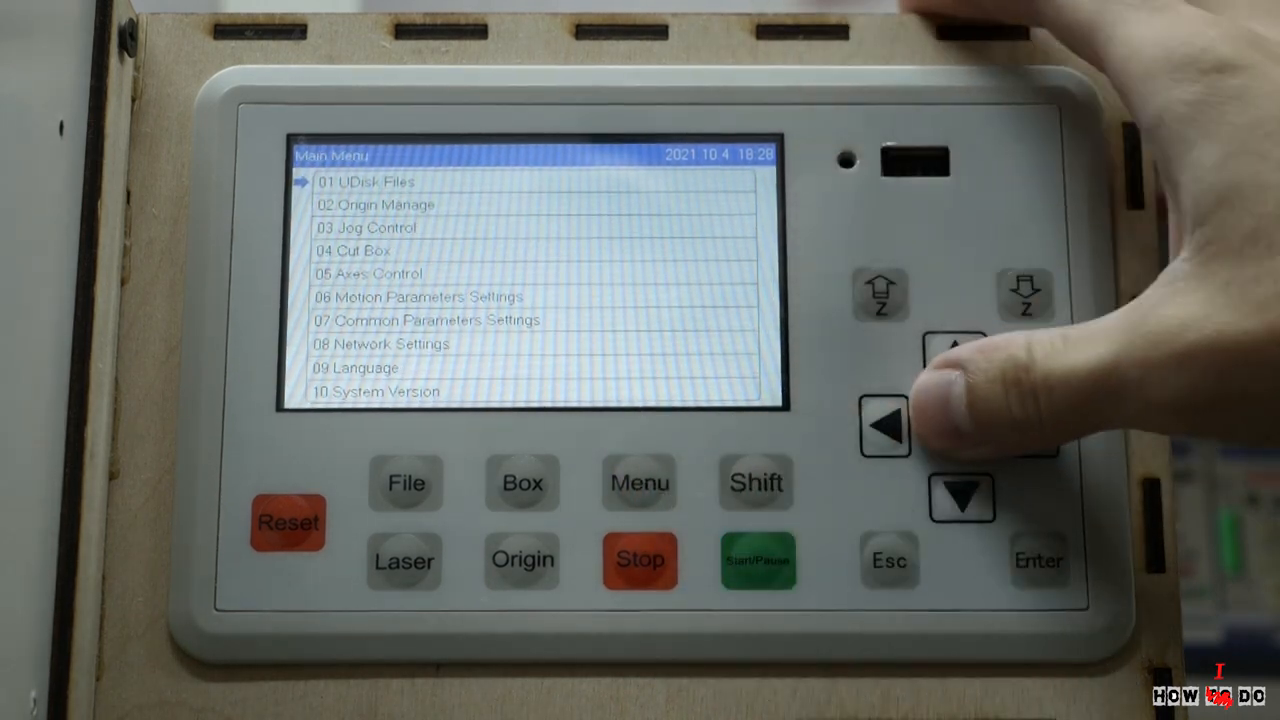
On the Trocen AWC708S panel, check UDisk files, then preview stored memory files like UNTITLED
left_click(961, 498)
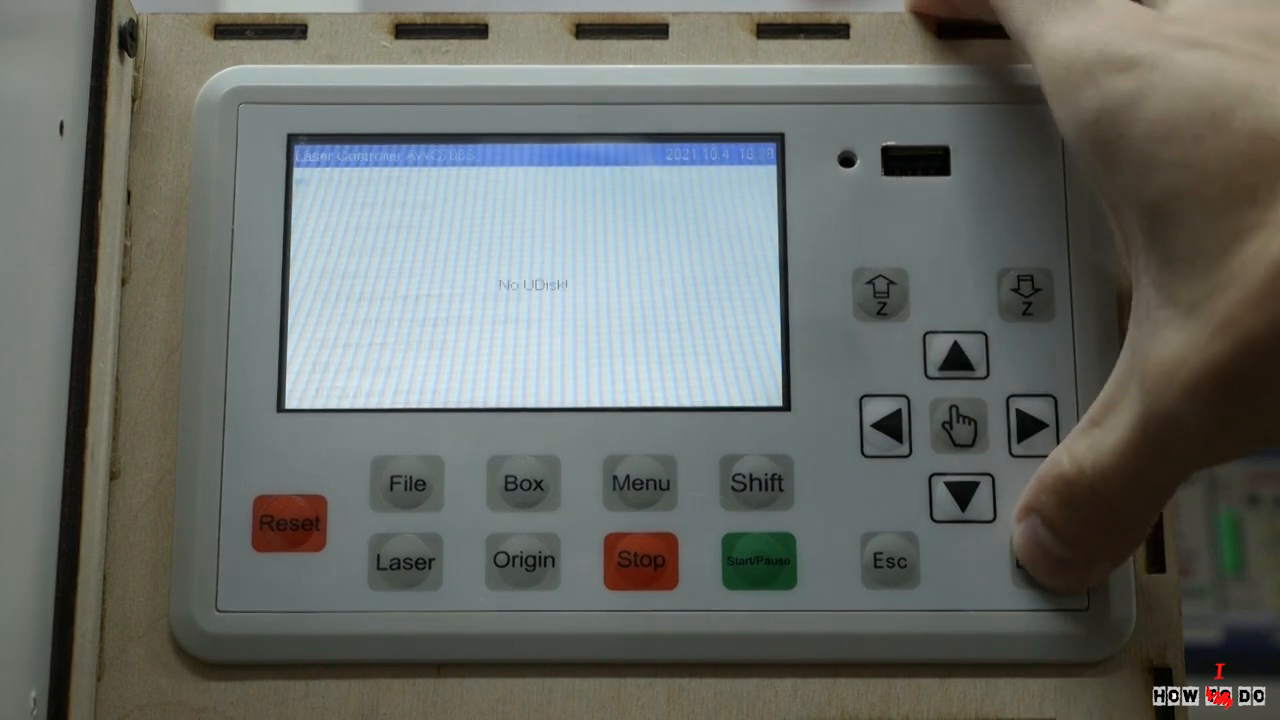
left_click(639, 483)
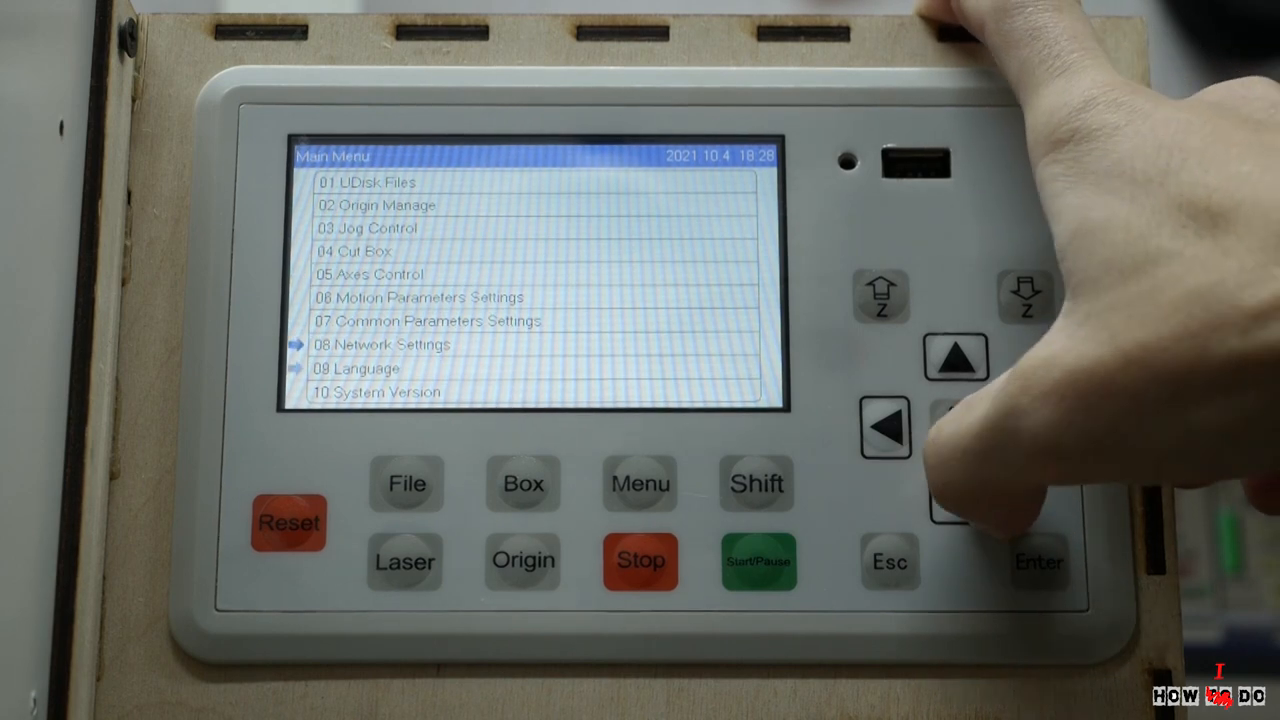
left_click(957, 357)
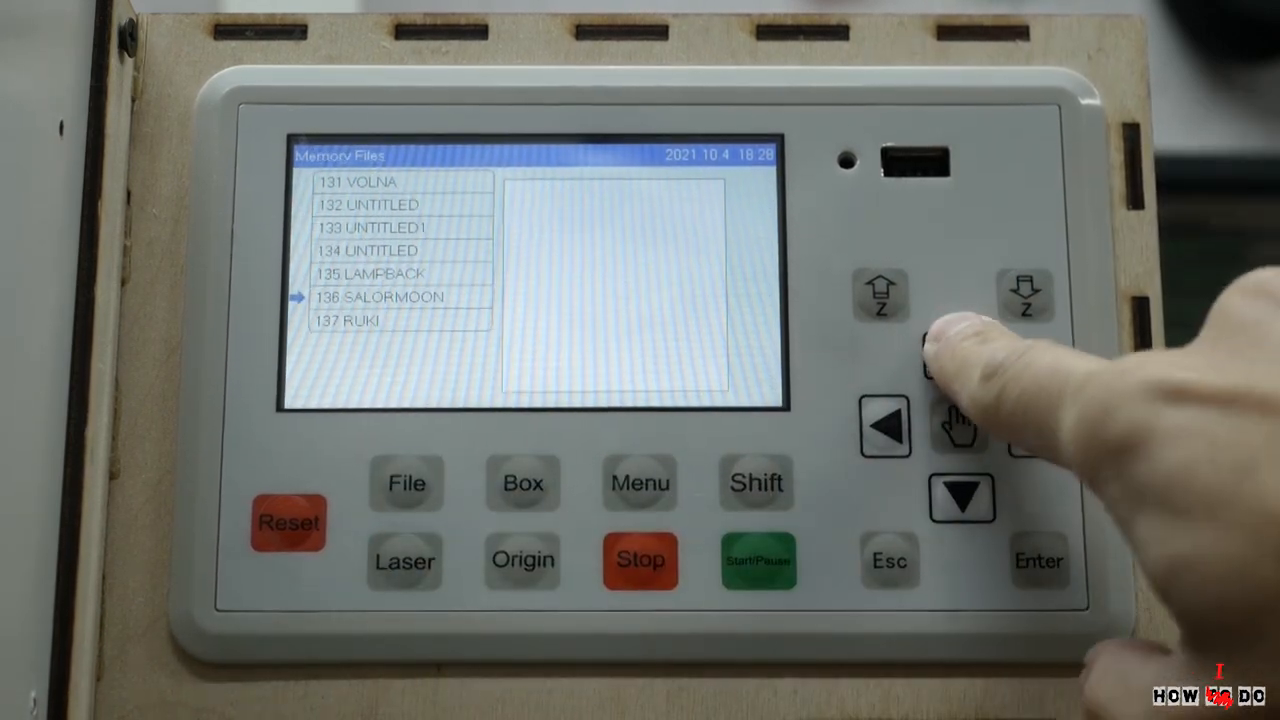
left_click(960, 340)
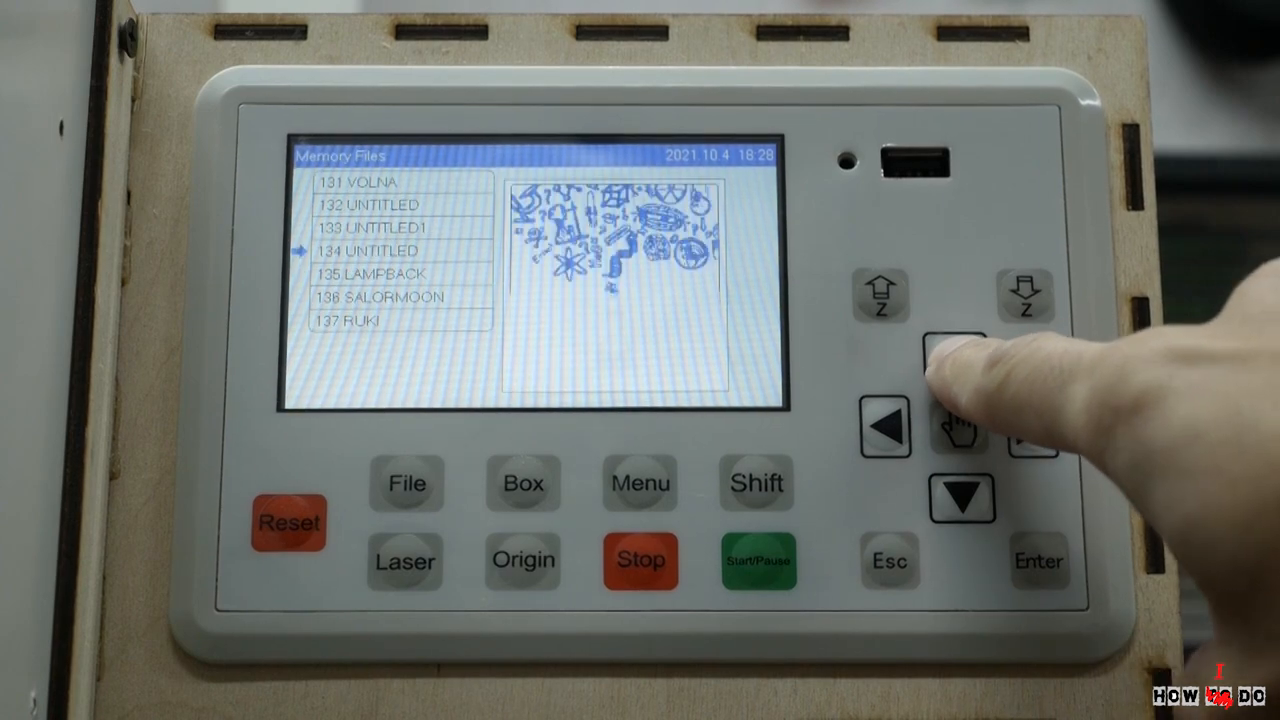
left_click(962, 351)
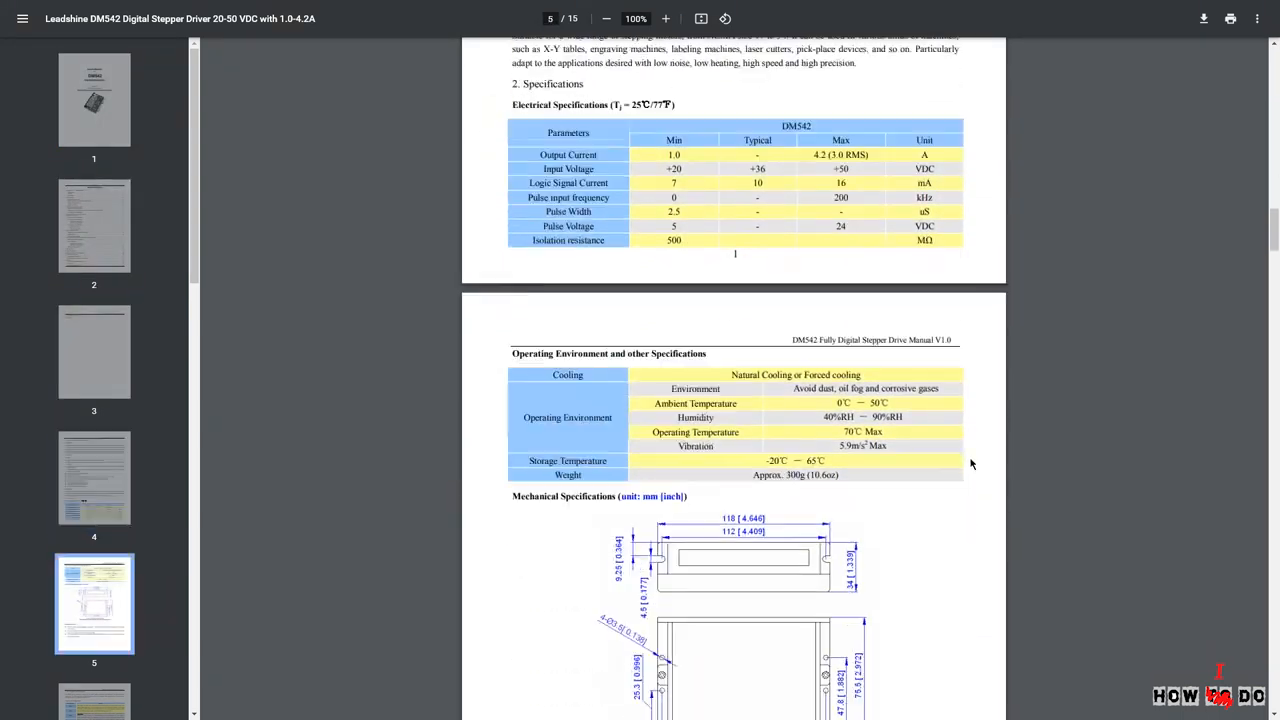
Scroll the DM542 manual to its electrical and mechanical specification tables
scroll("down", 3)
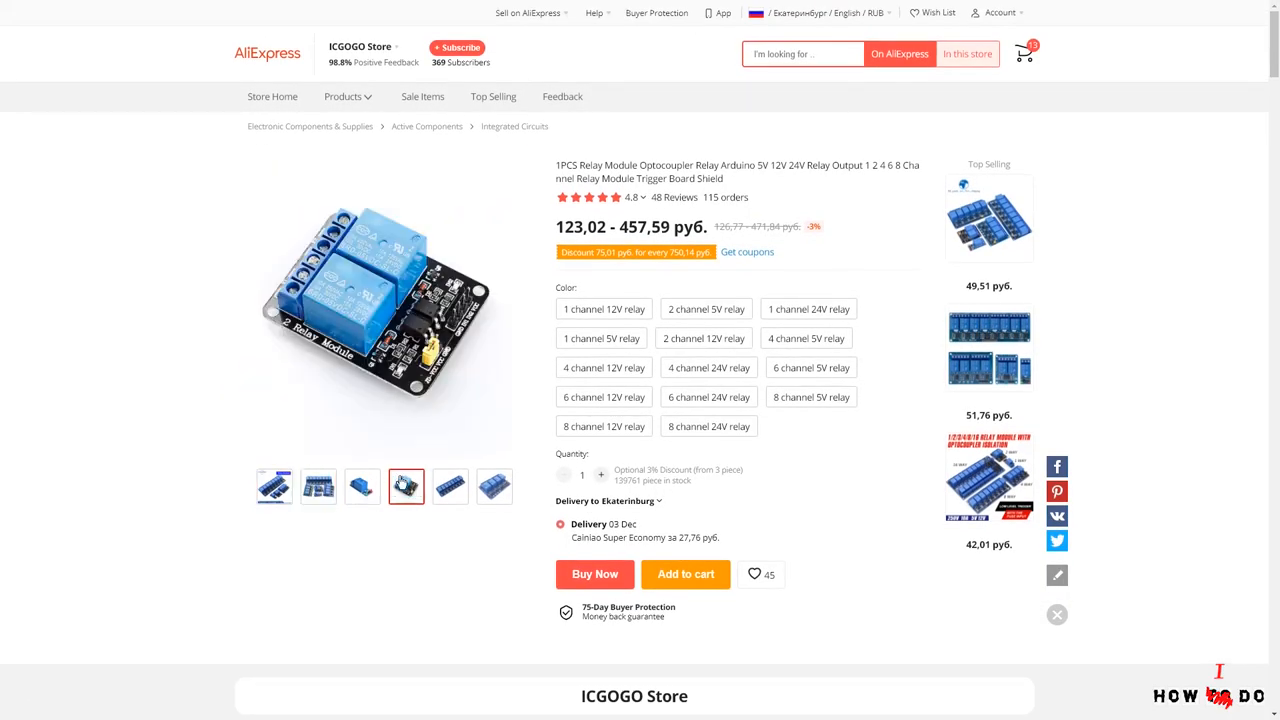
View a thumbnail of the ICGOGO Store optocoupler relay module listing
left_click(494, 487)
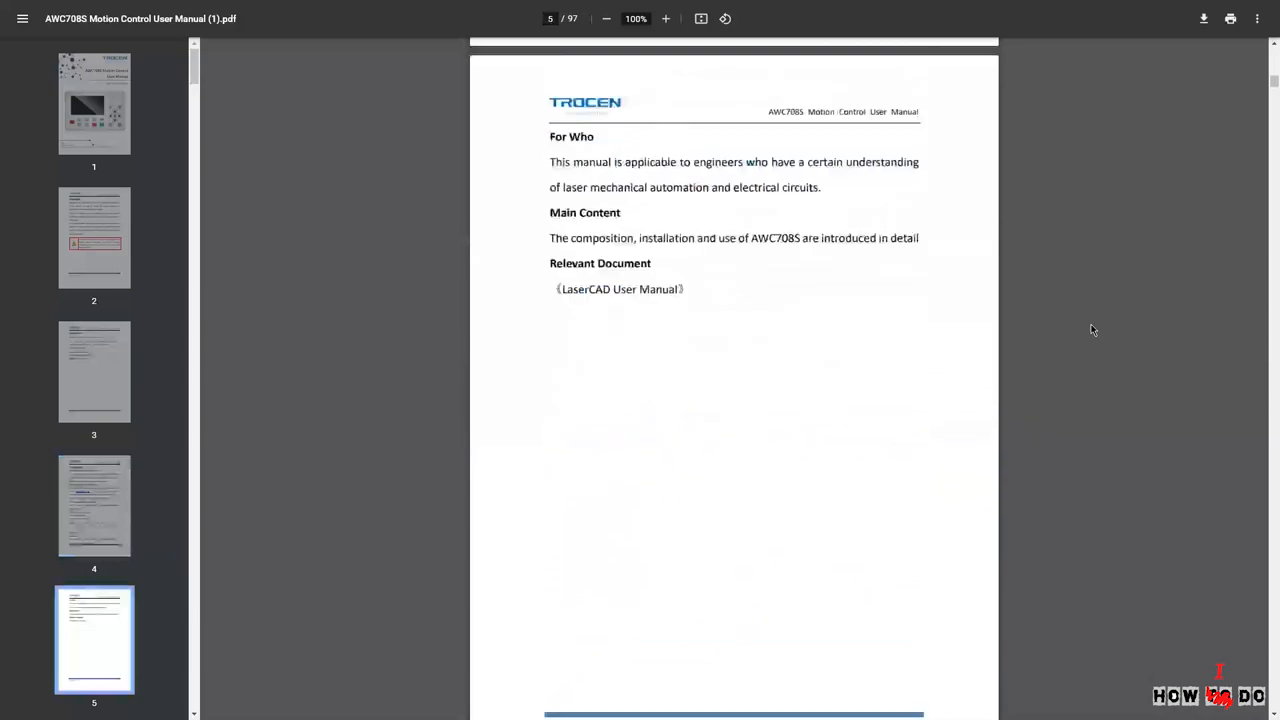
Scroll the AWC708S manual from page 5 to the page 30 integral wiring diagram
scroll("down", 3)
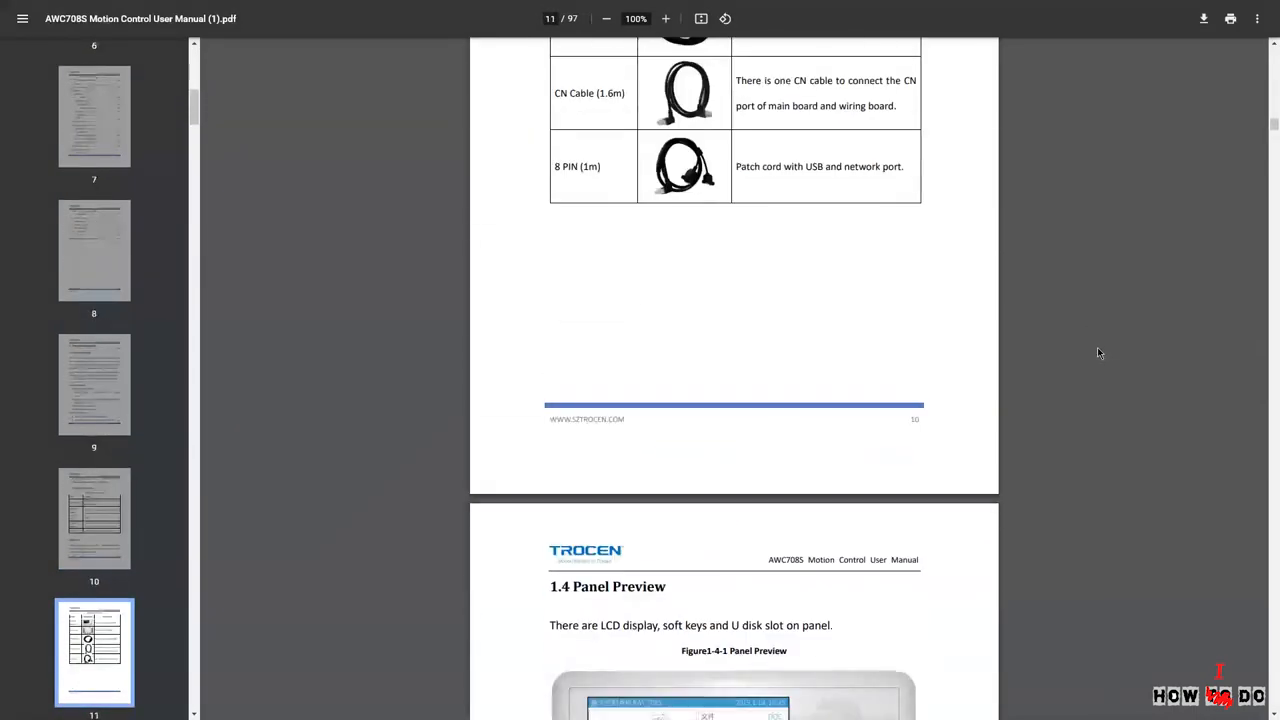
scroll("down", 3)
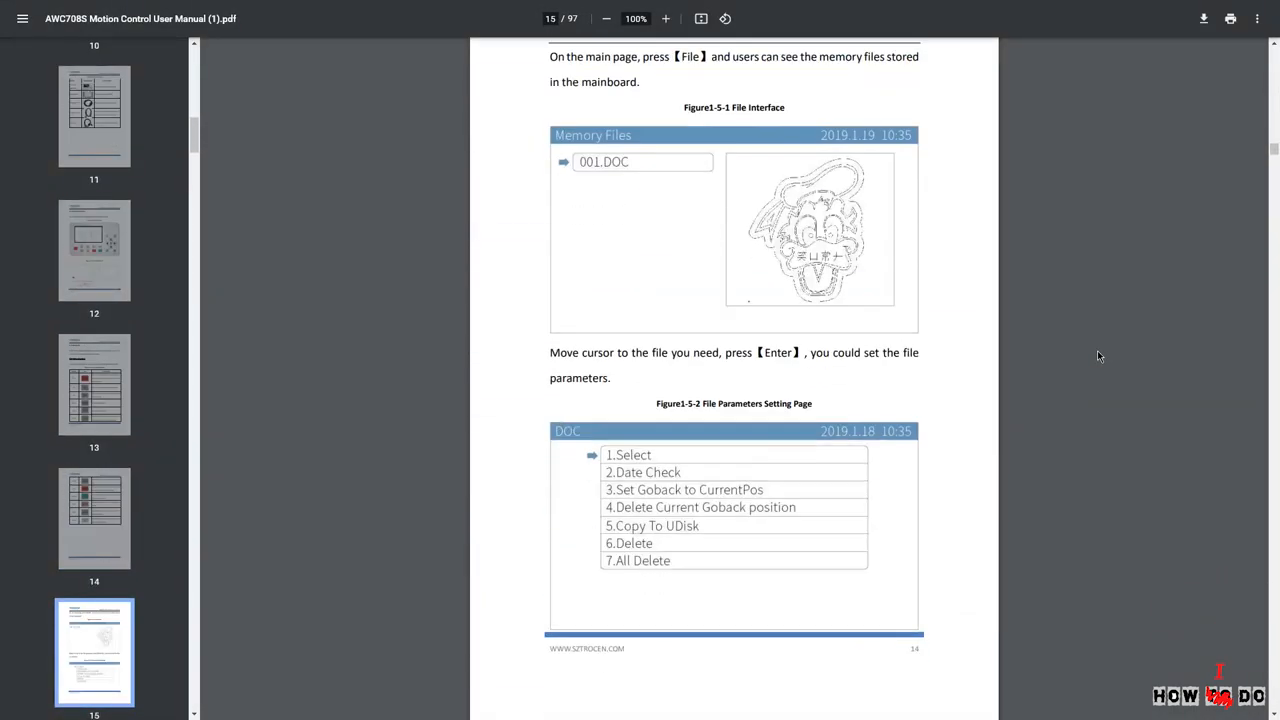
scroll("down", 3)
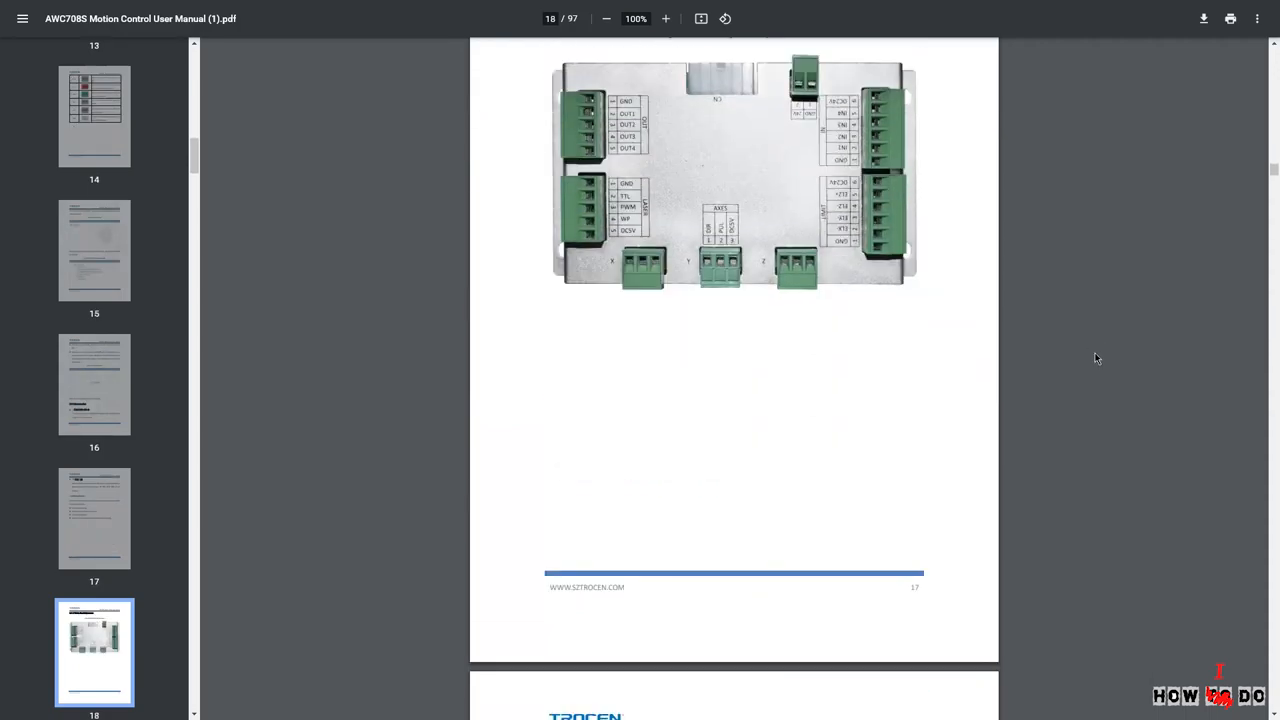
scroll("down", 3)
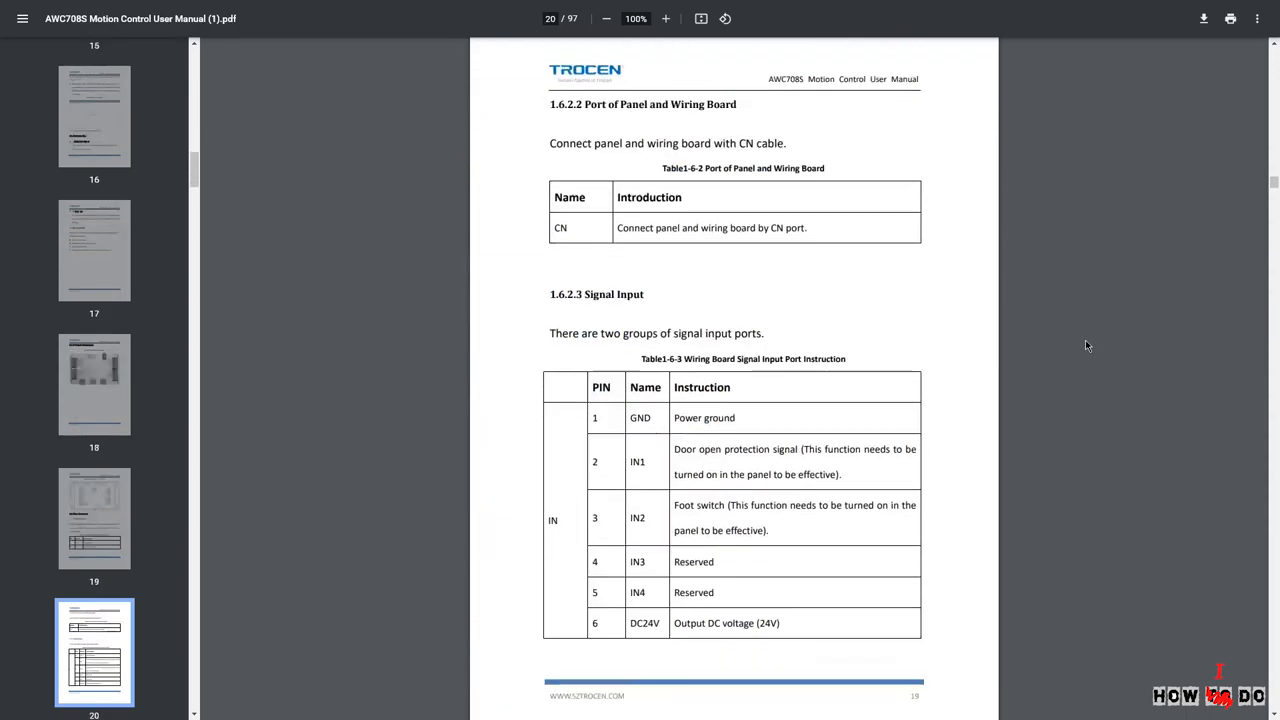
scroll("down", 3)
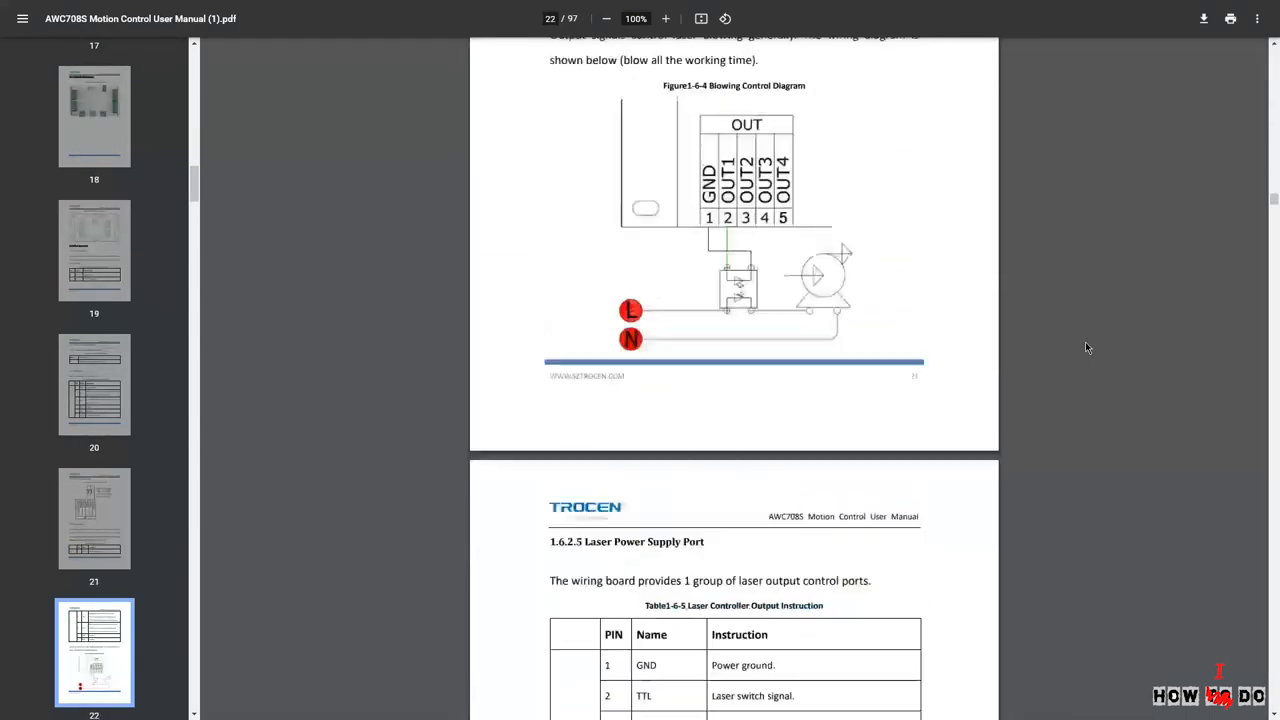
scroll("down", 3)
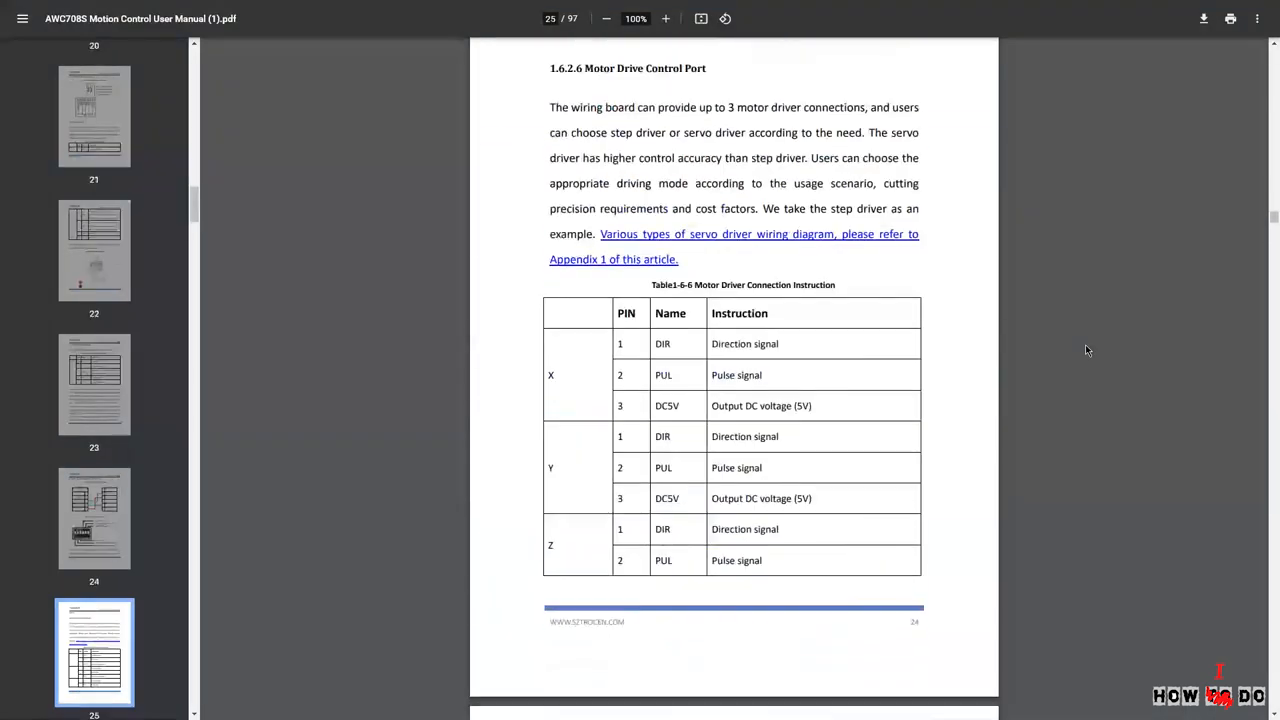
scroll("down", 3)
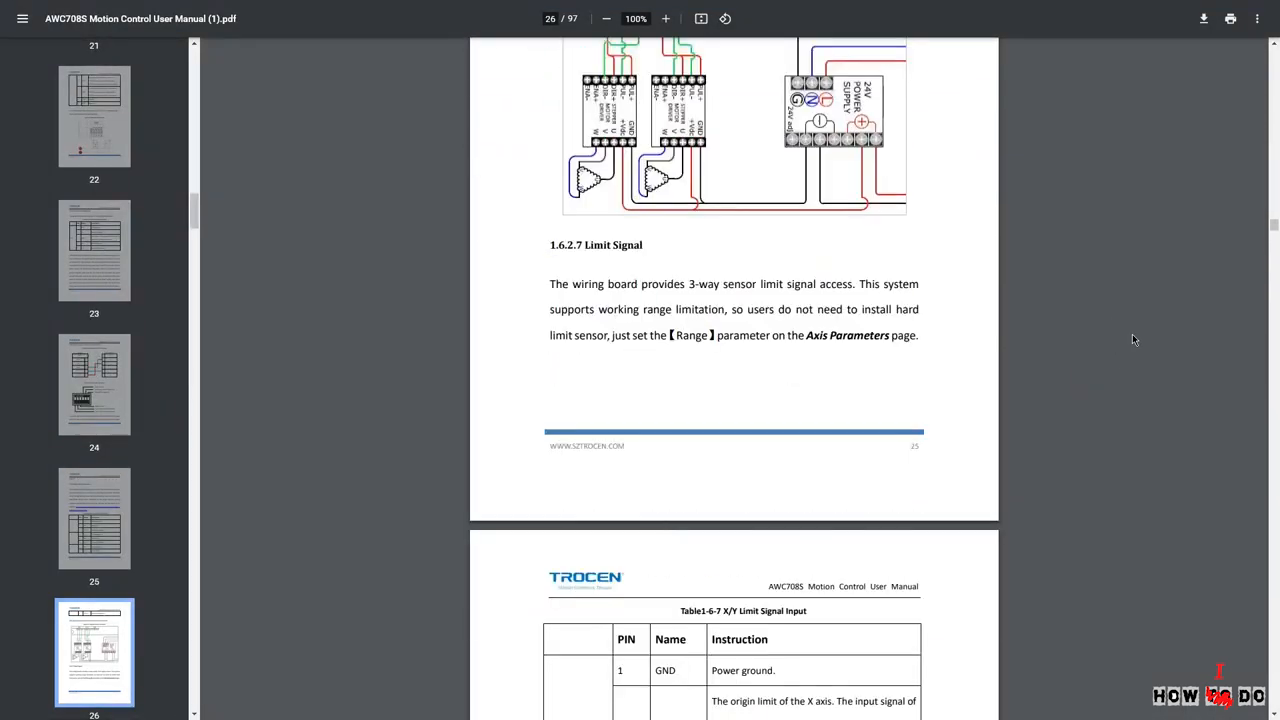
scroll("down", 3)
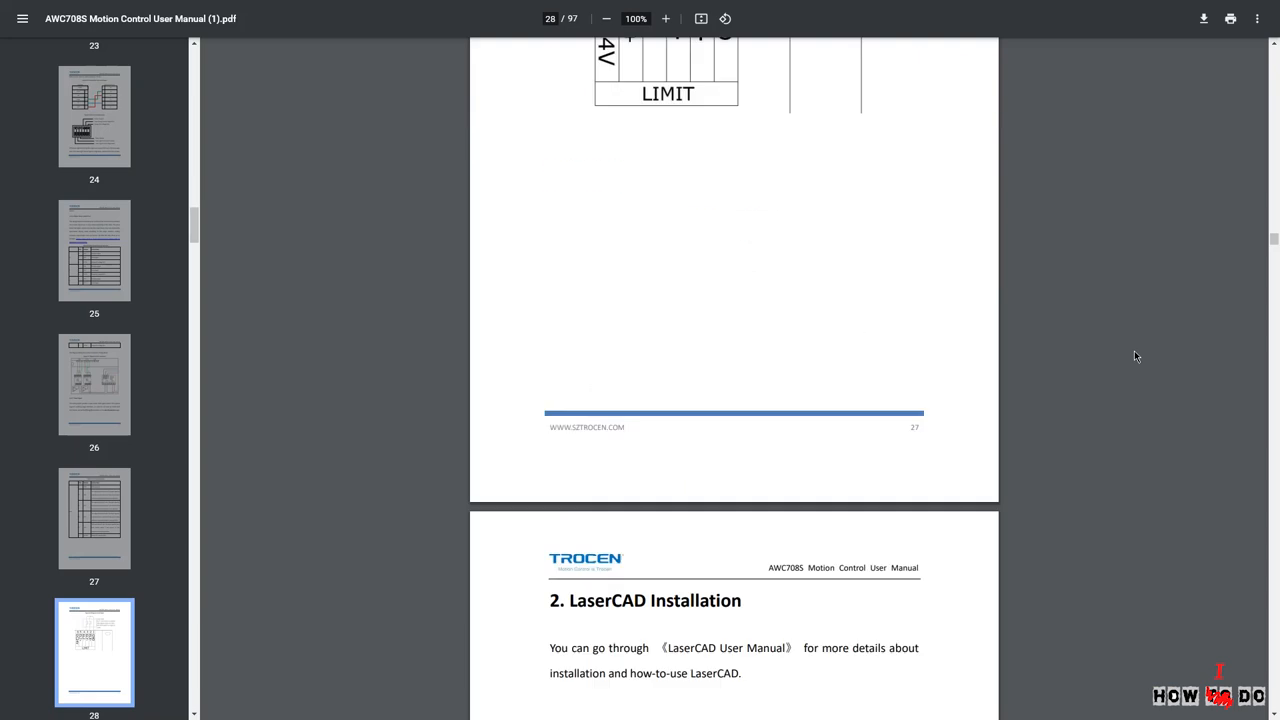
scroll("down", 3)
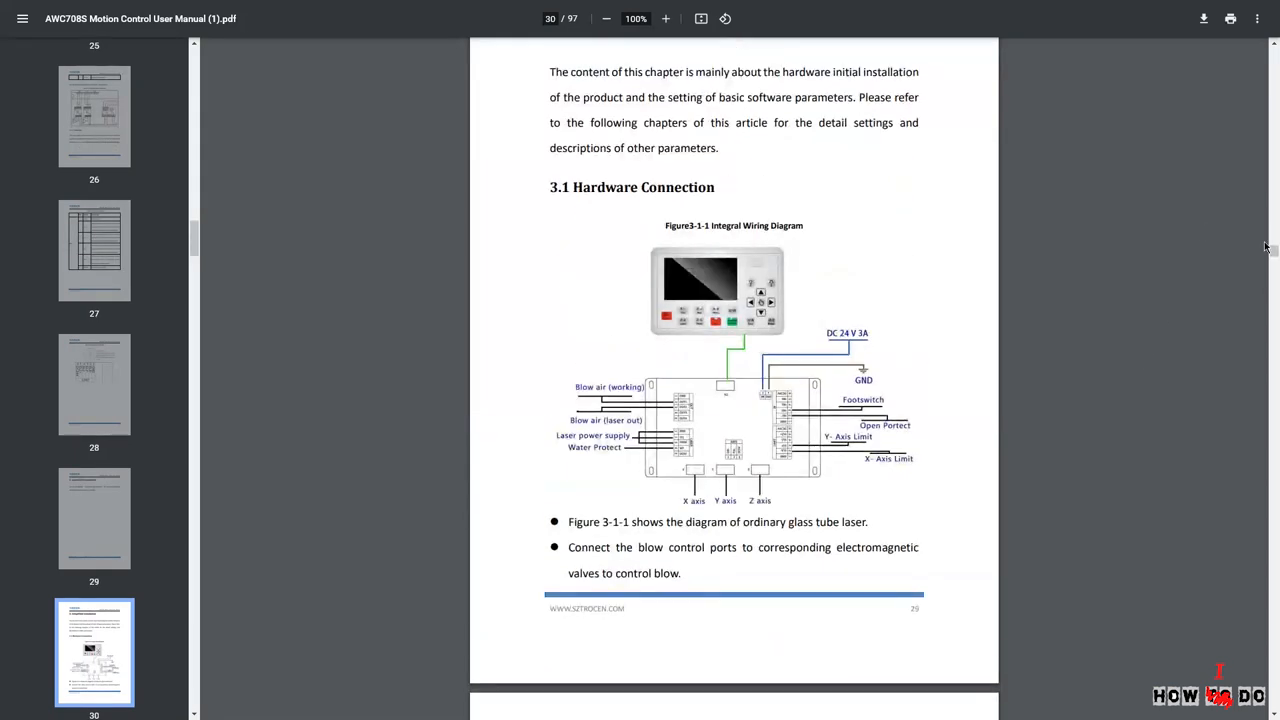
scroll("down", 3)
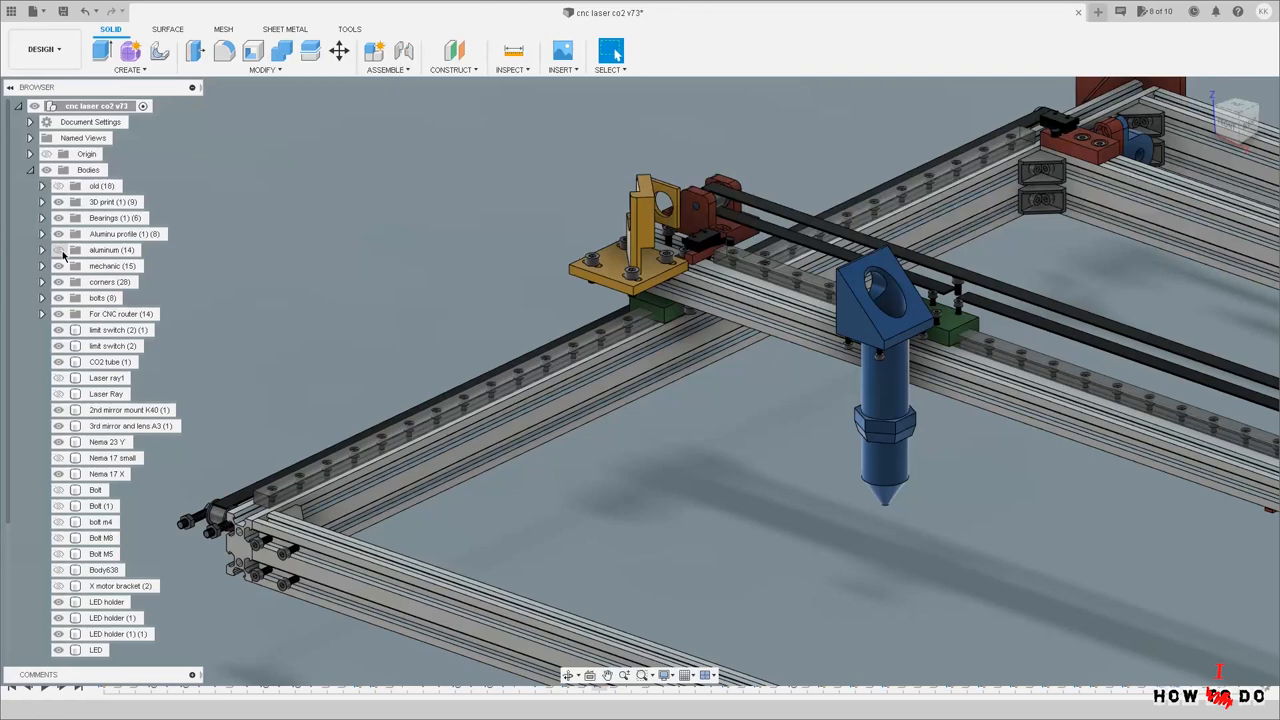
Expand the Bodies folder of the 'cnc laser co2 v73' model in the Browser
left_click(113, 233)
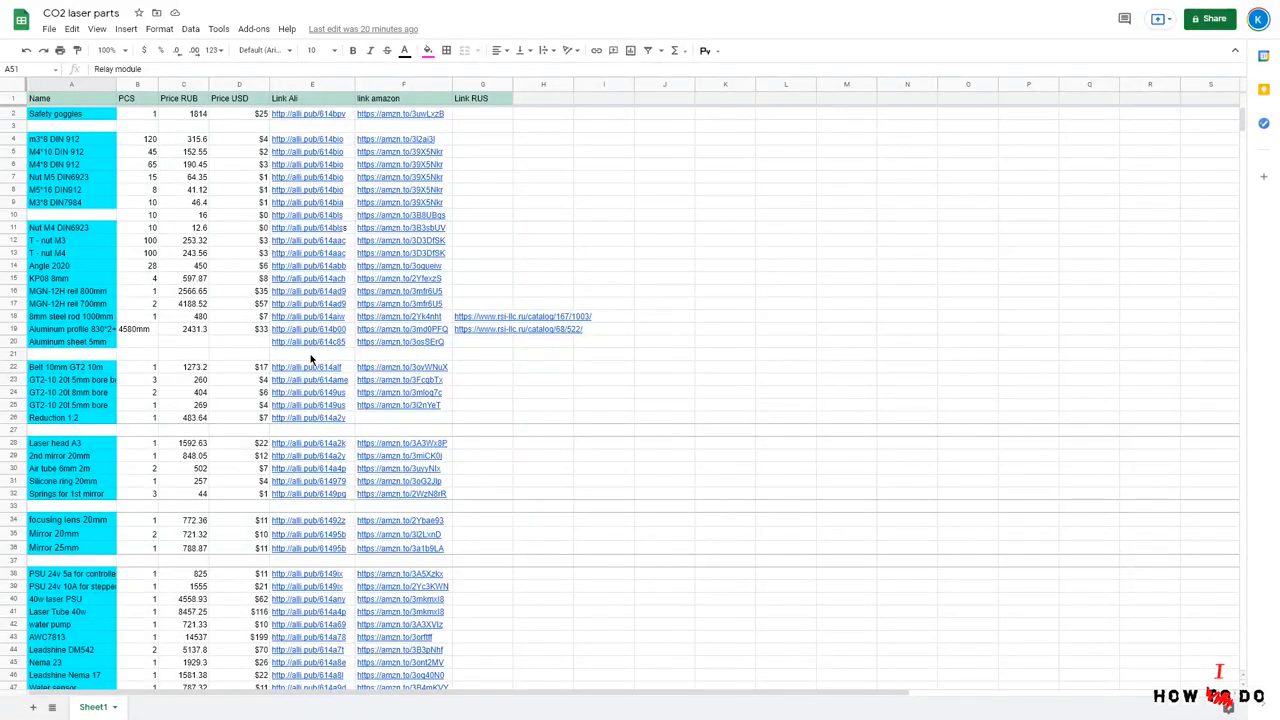
Inspect the C54 and D54 total formulas (65,372.67 RUB, $896) and scroll the sheet
scroll("down", 3)
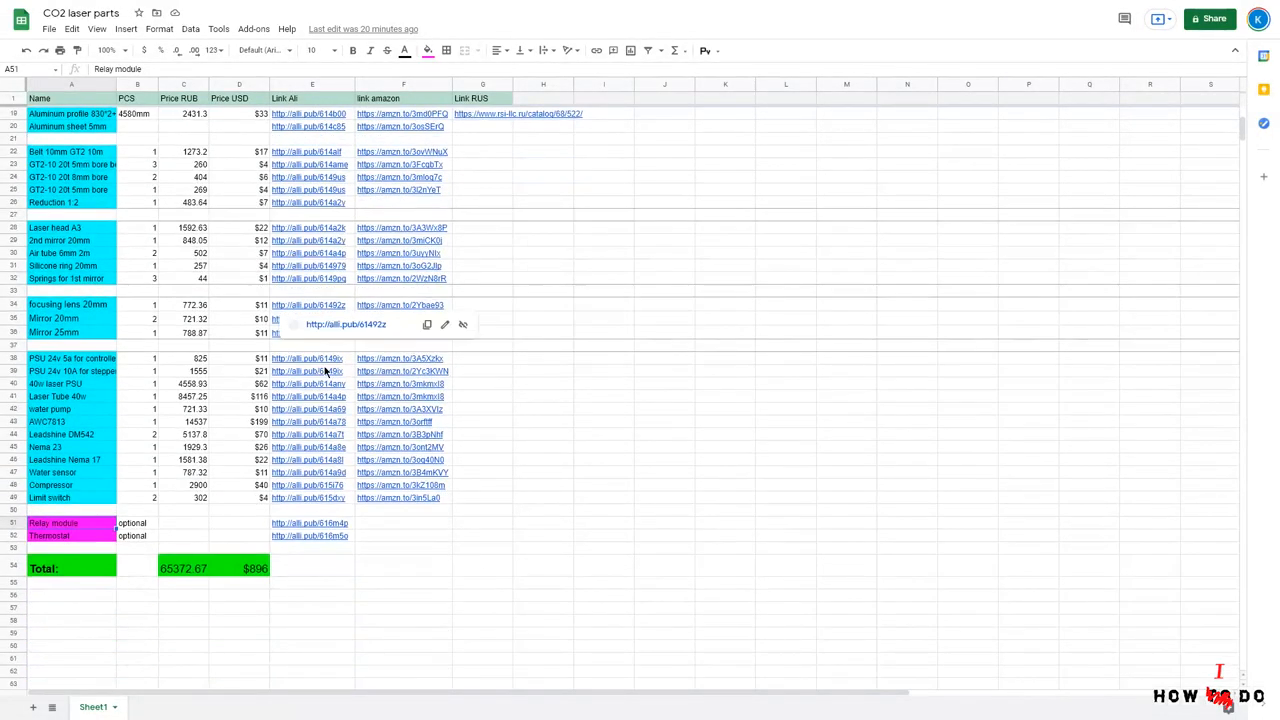
left_click(183, 568)
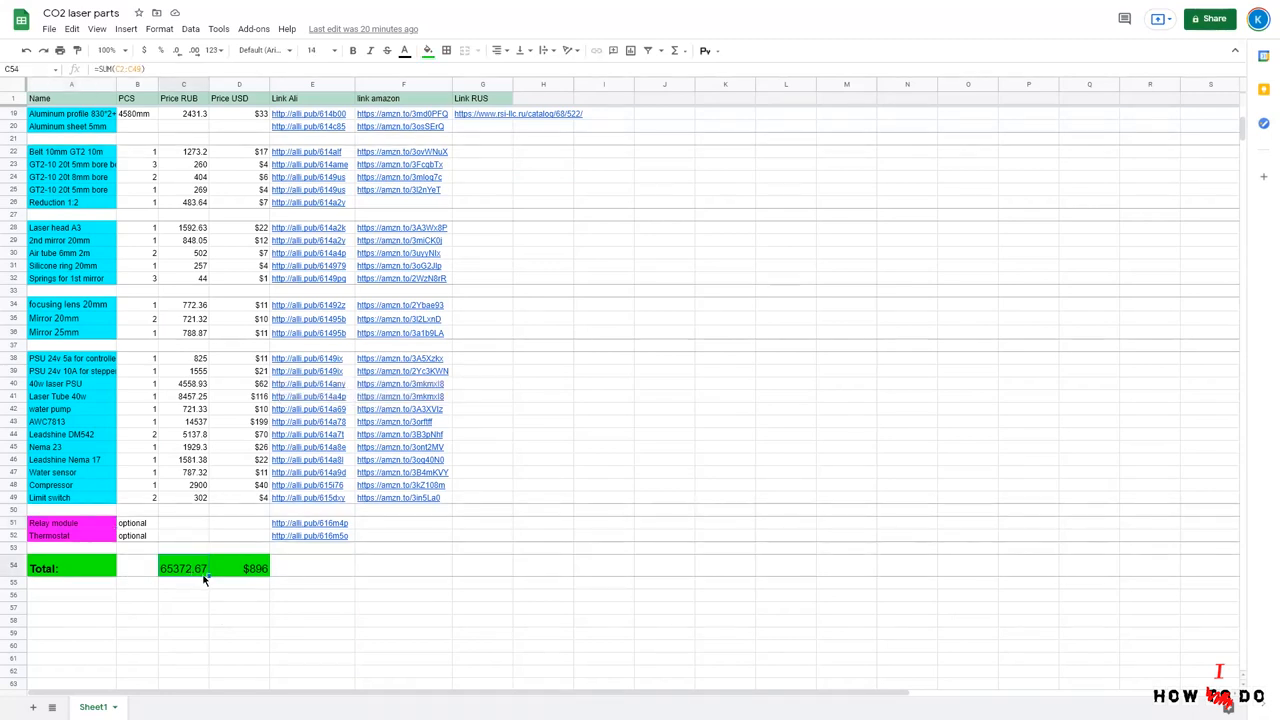
left_click(255, 568)
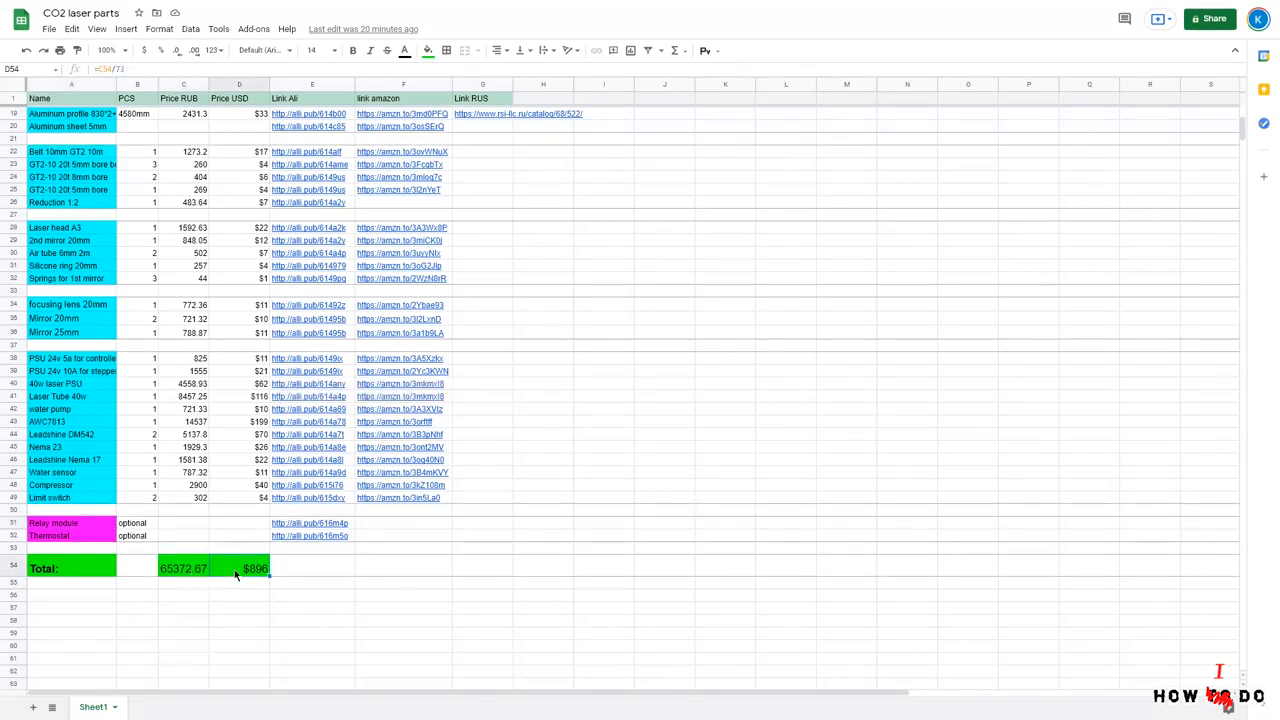
left_click(183, 568)
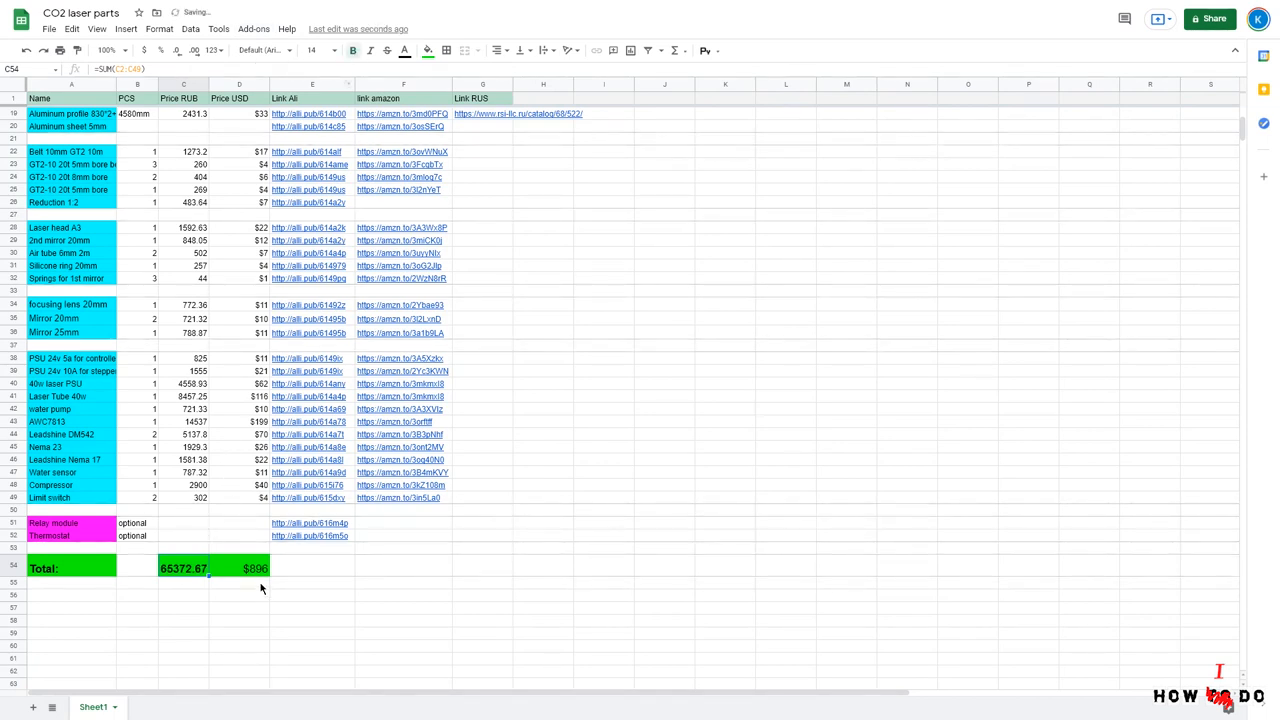
left_click(256, 568)
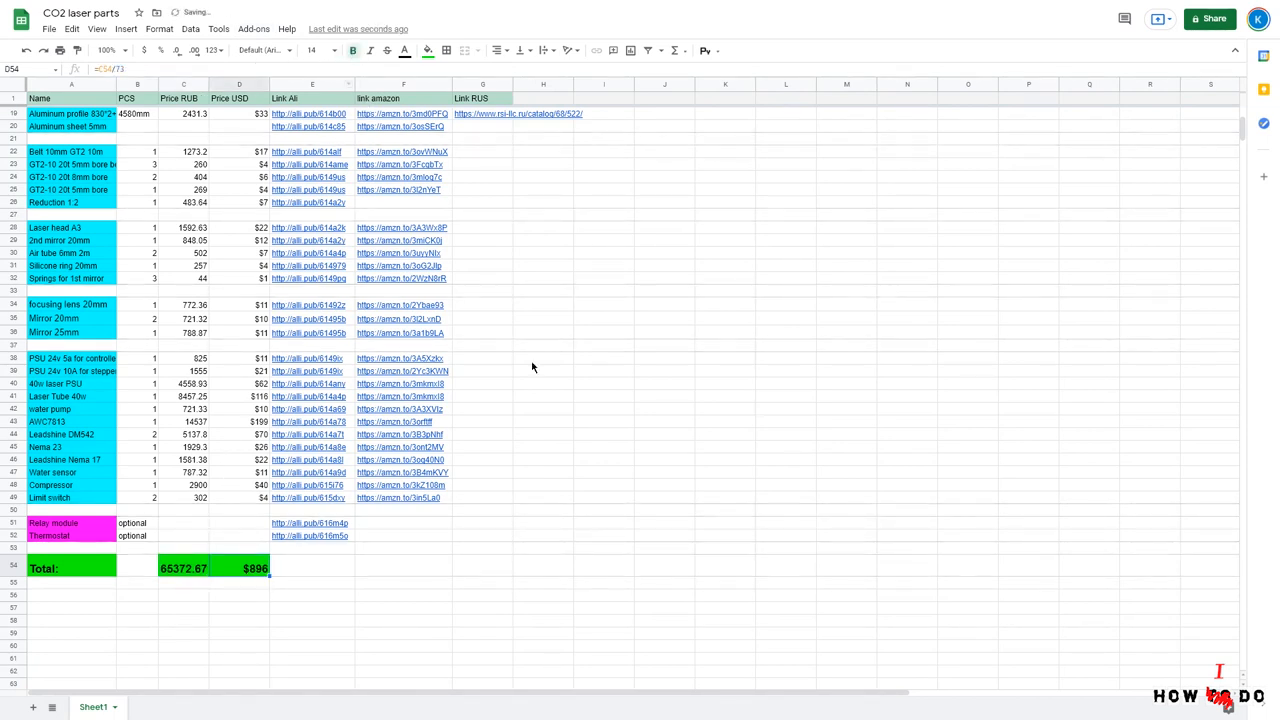
left_click(543, 371)
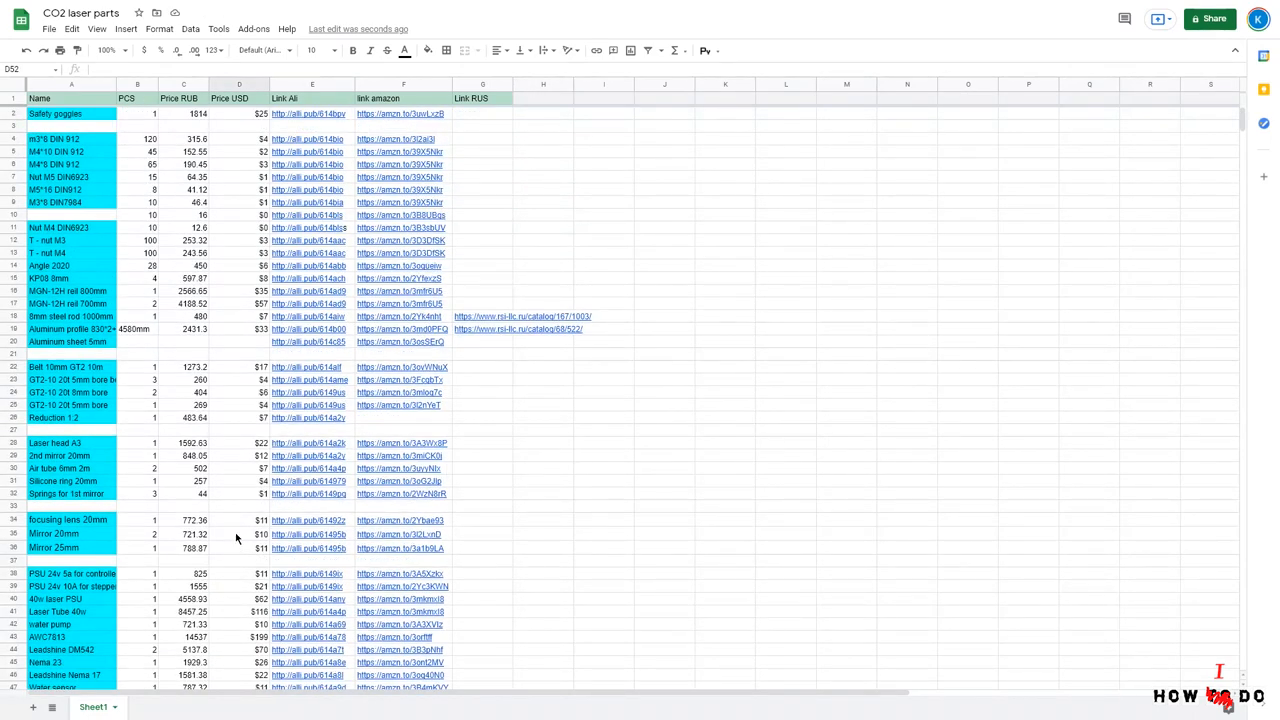
scroll("down", 3)
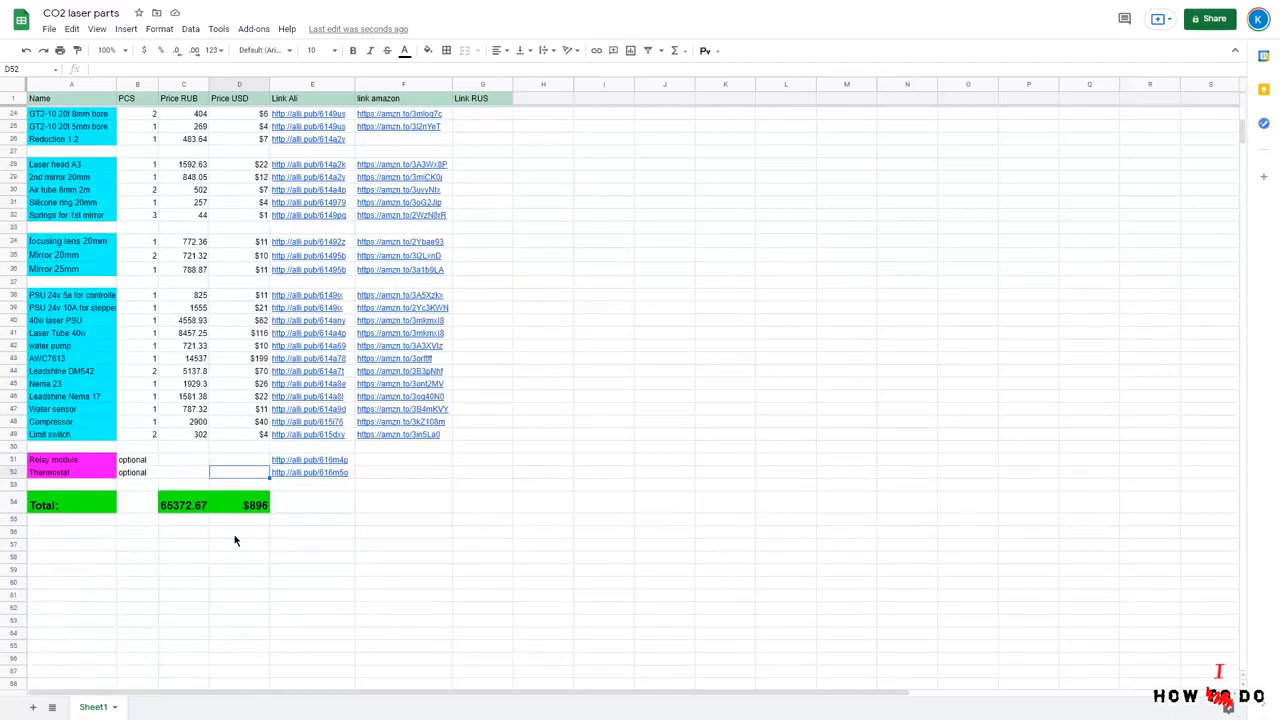
scroll("up", 3)
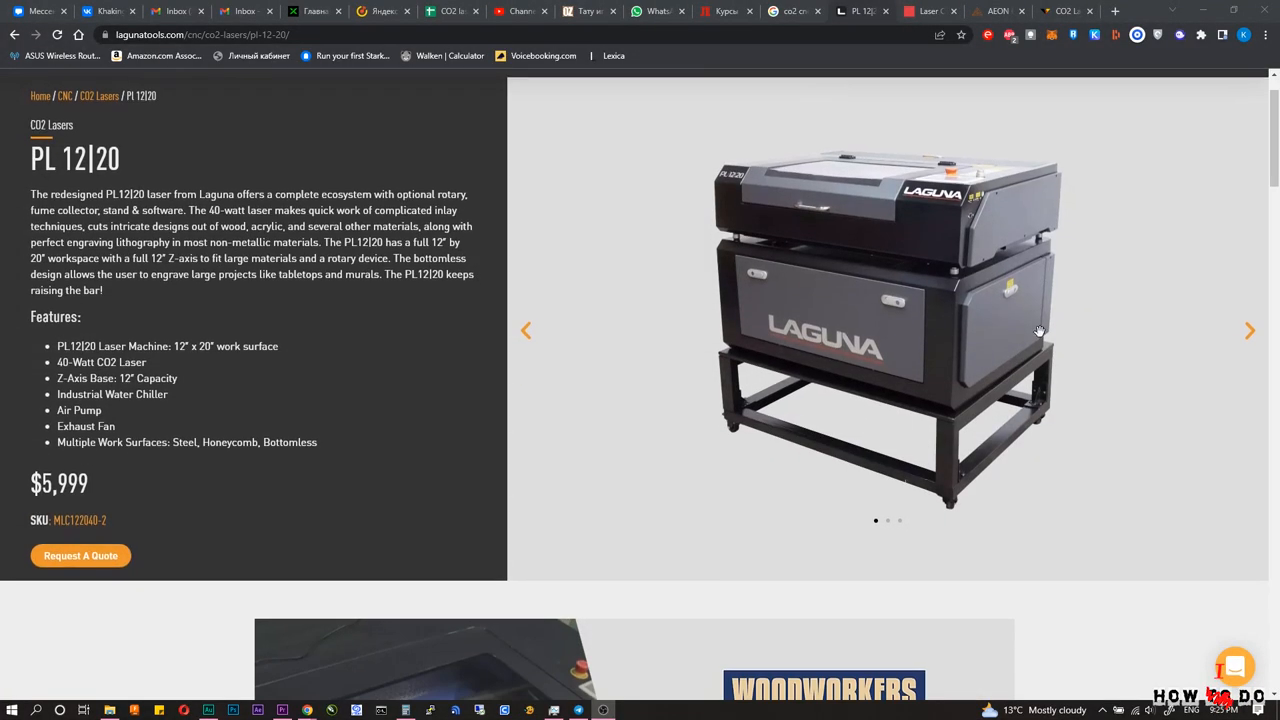
Browse additional photos in the Laguna PL 12|20 image carousel
double_click(59, 482)
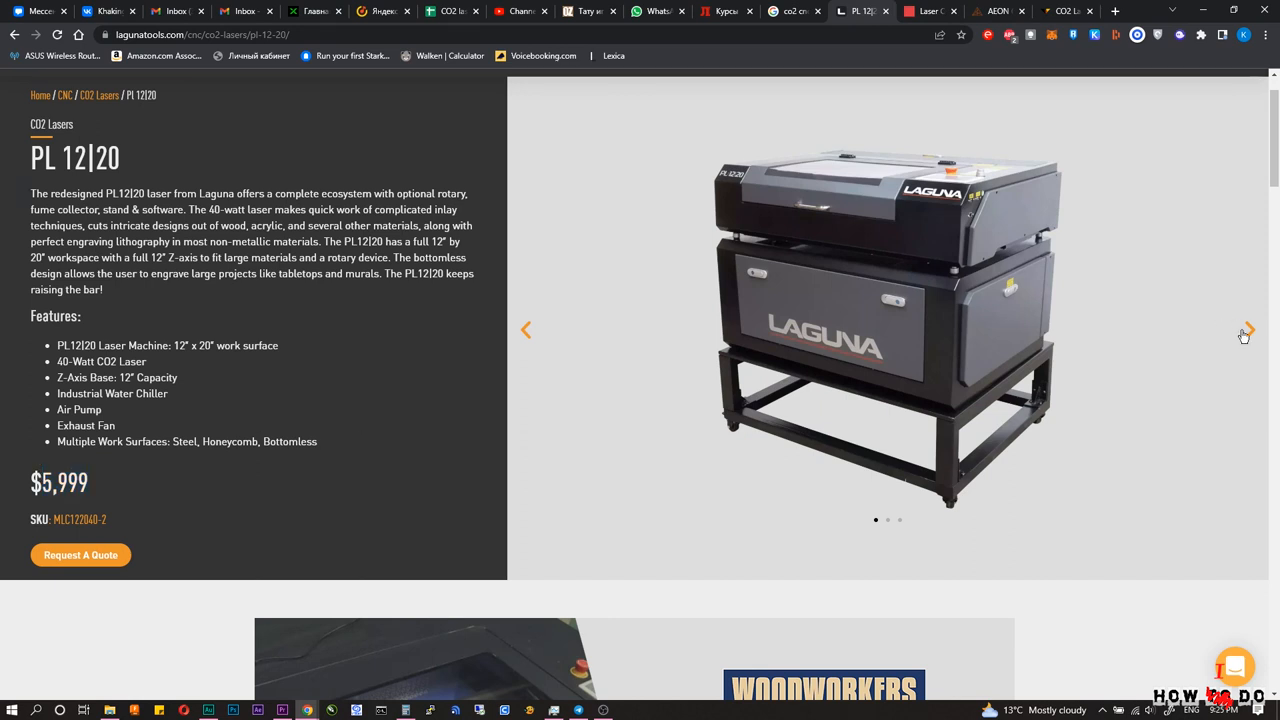
left_click(1245, 330)
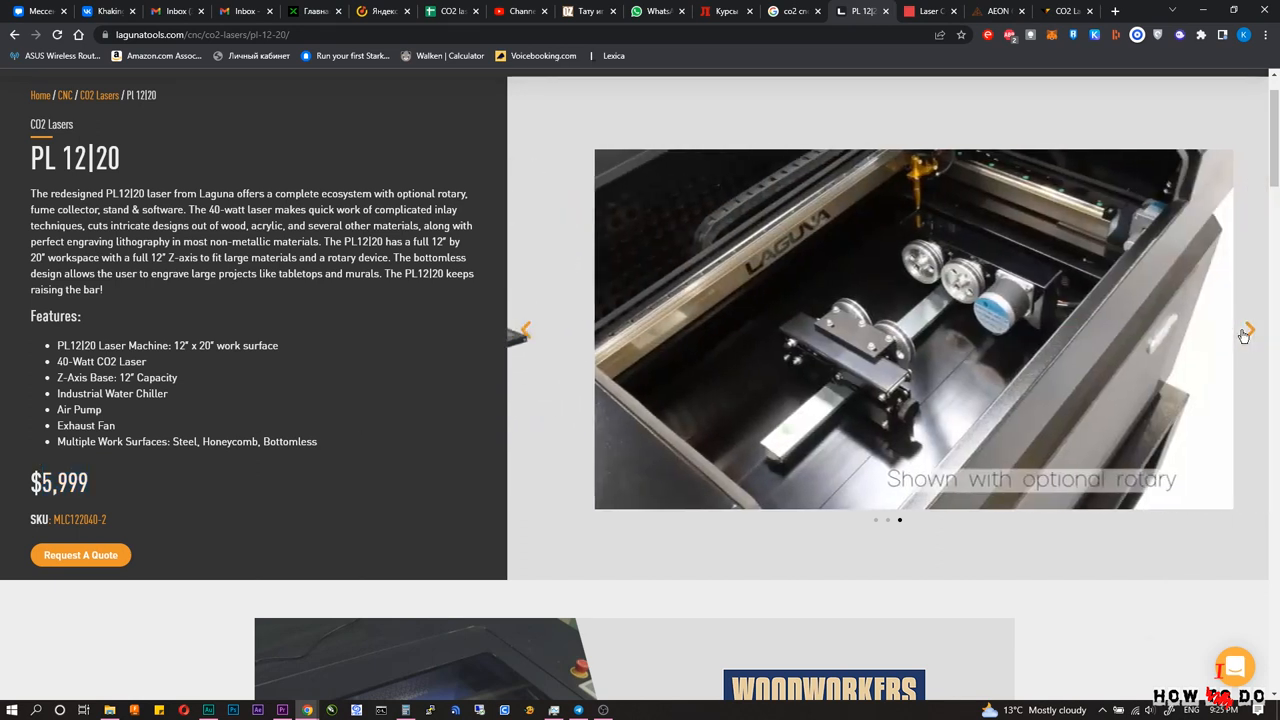
left_click(1245, 330)
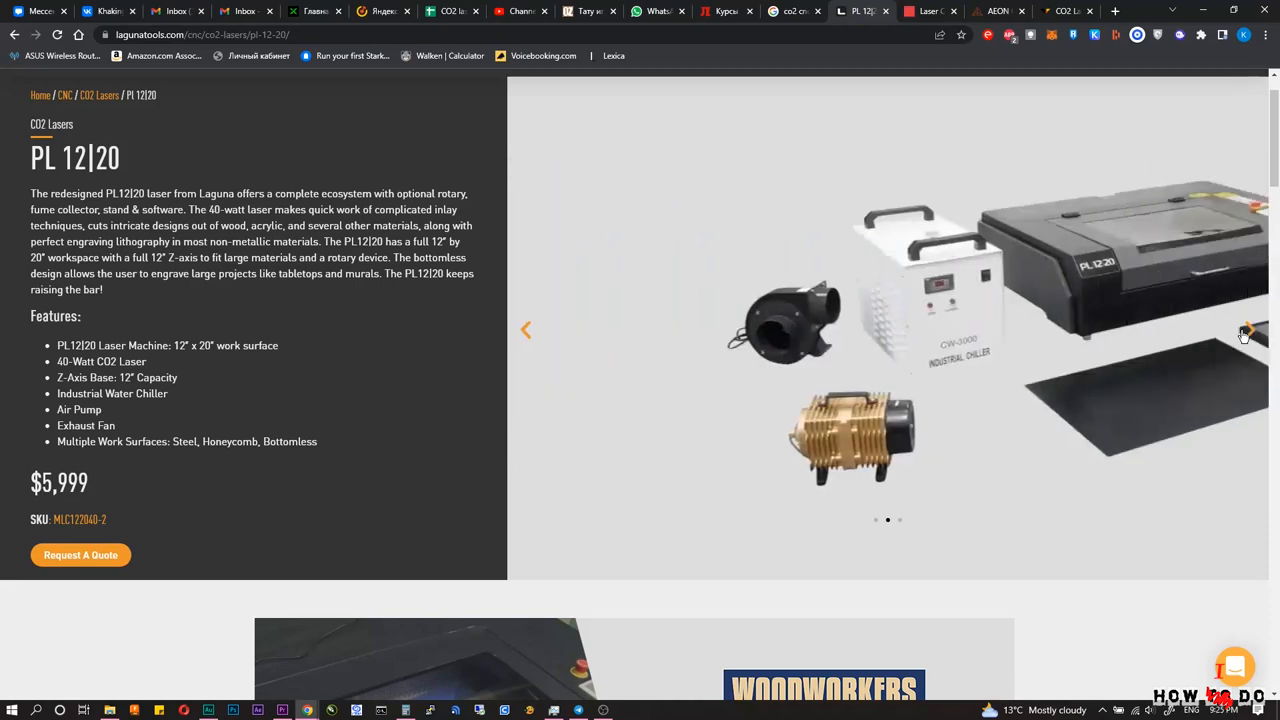
Review the Wattsan 6090 laser product page and its pricing
left_click(931, 11)
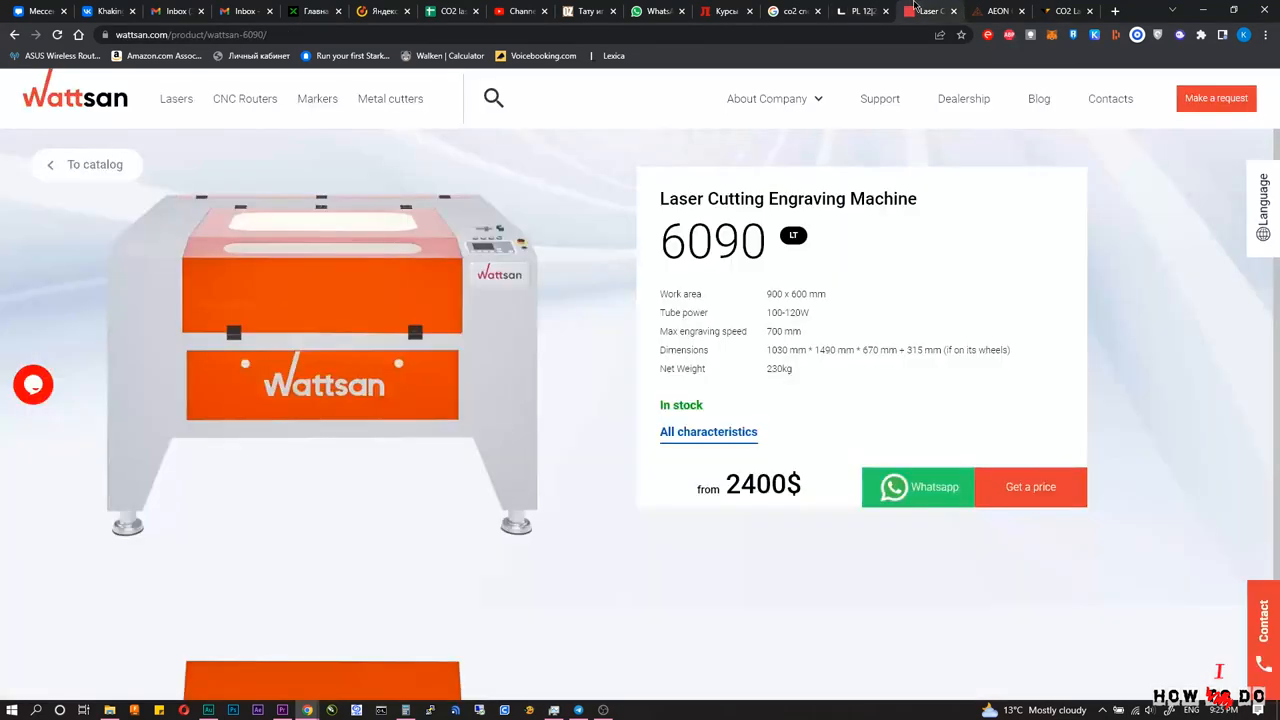
scroll("down", 3)
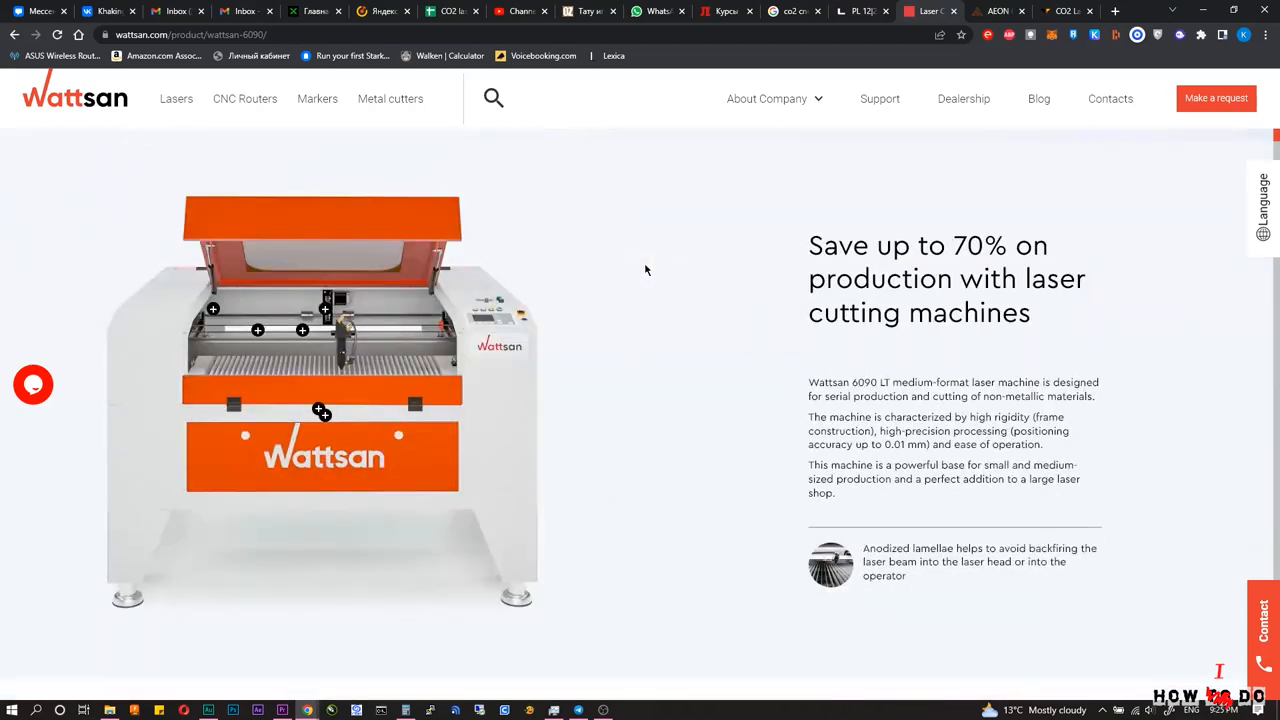
scroll("down", 3)
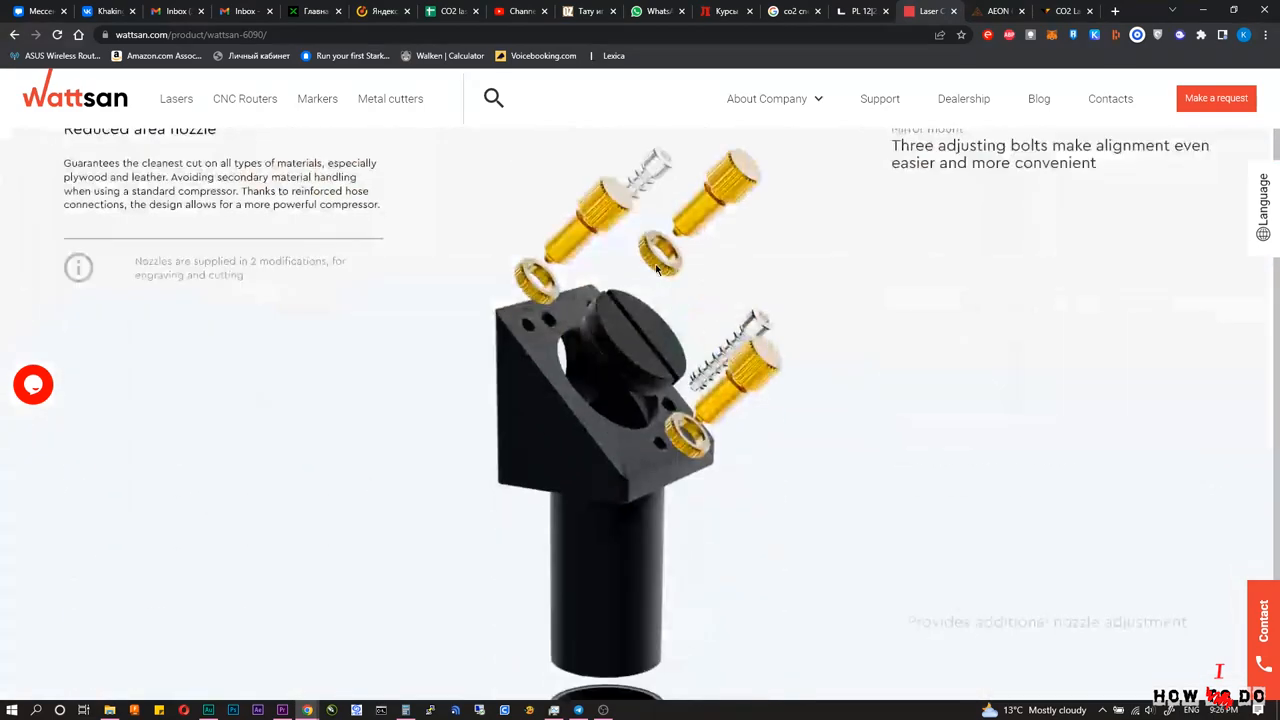
scroll("down", 3)
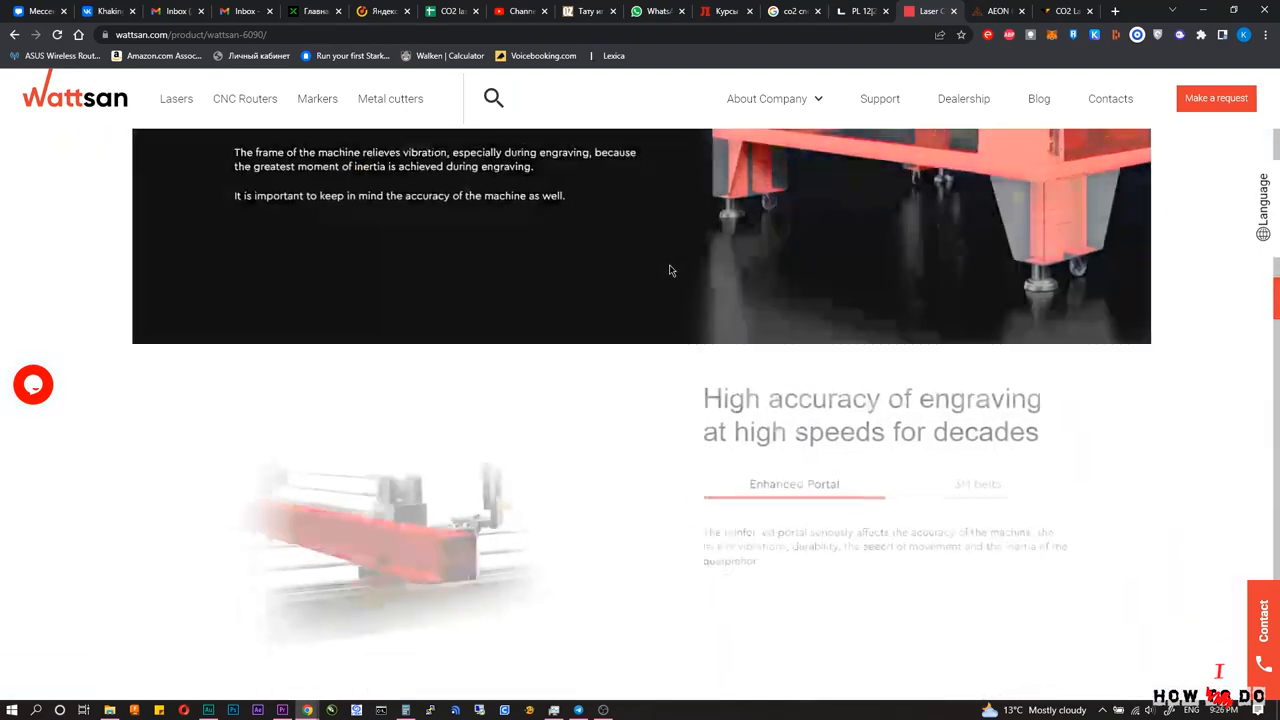
scroll("down", 3)
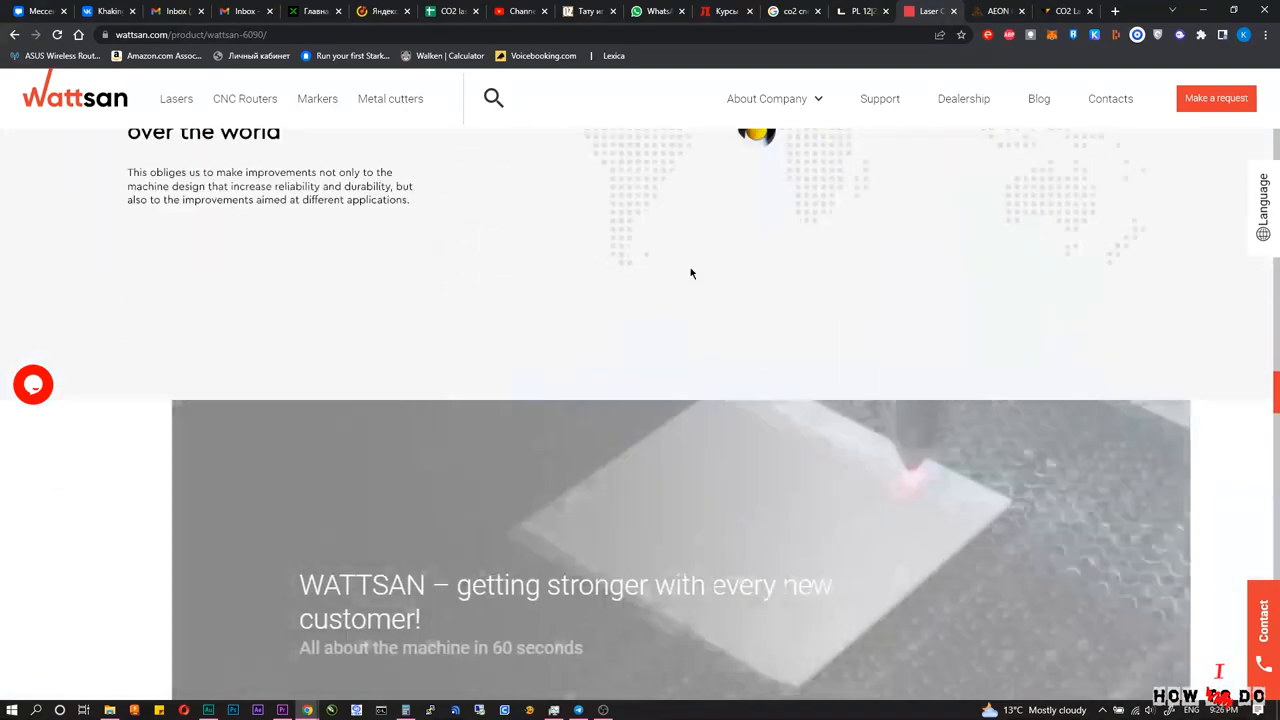
Check AEON's laser lineup priced $5,995–$17,495
left_click(990, 11)
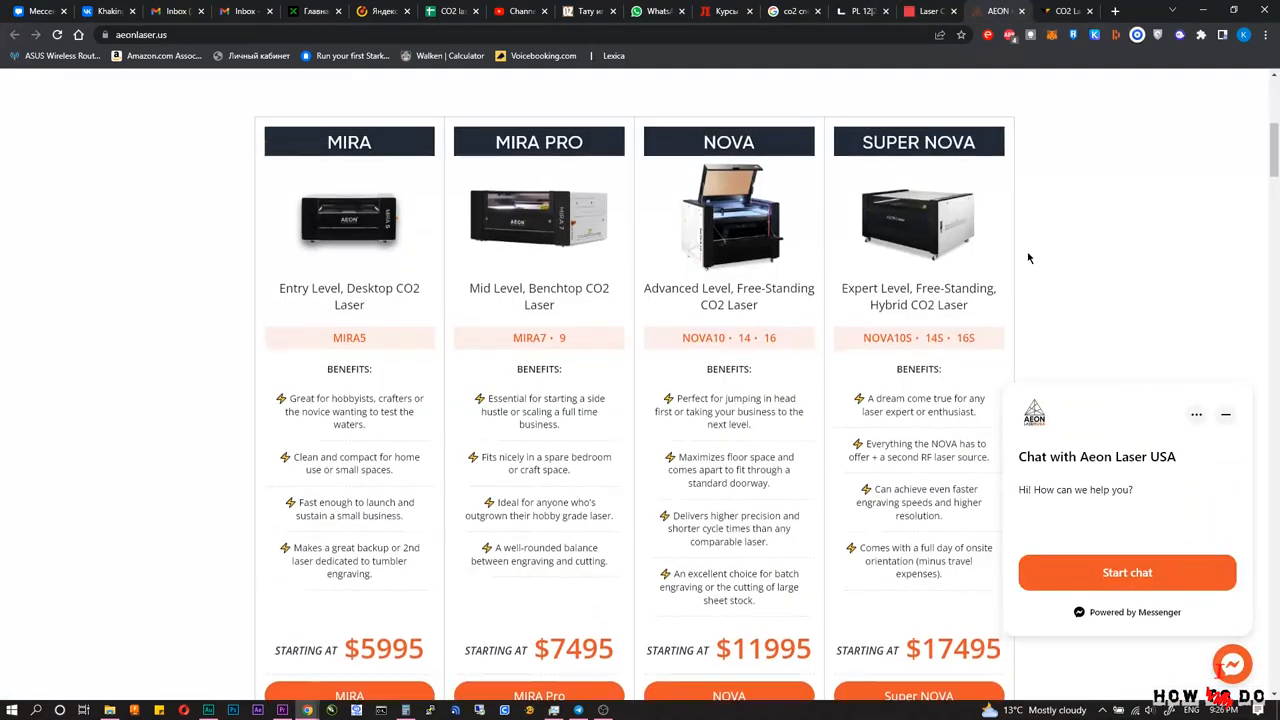
scroll("down", 3)
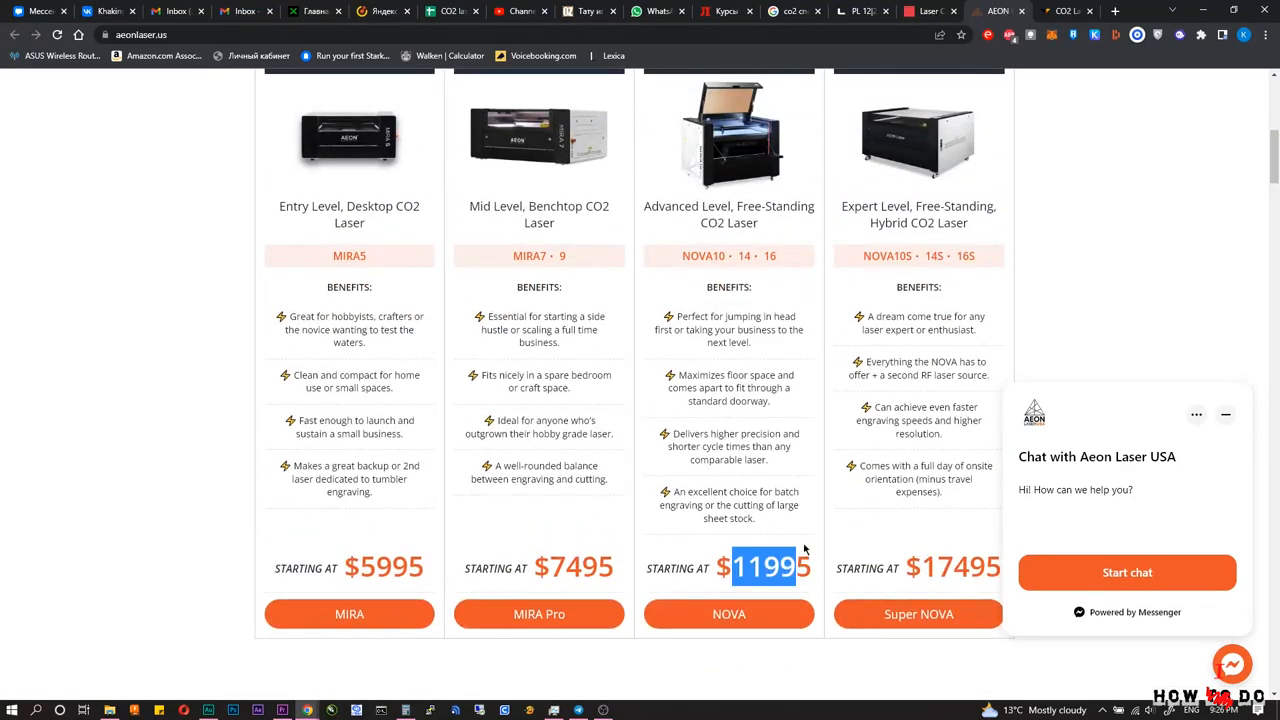
scroll("up", 3)
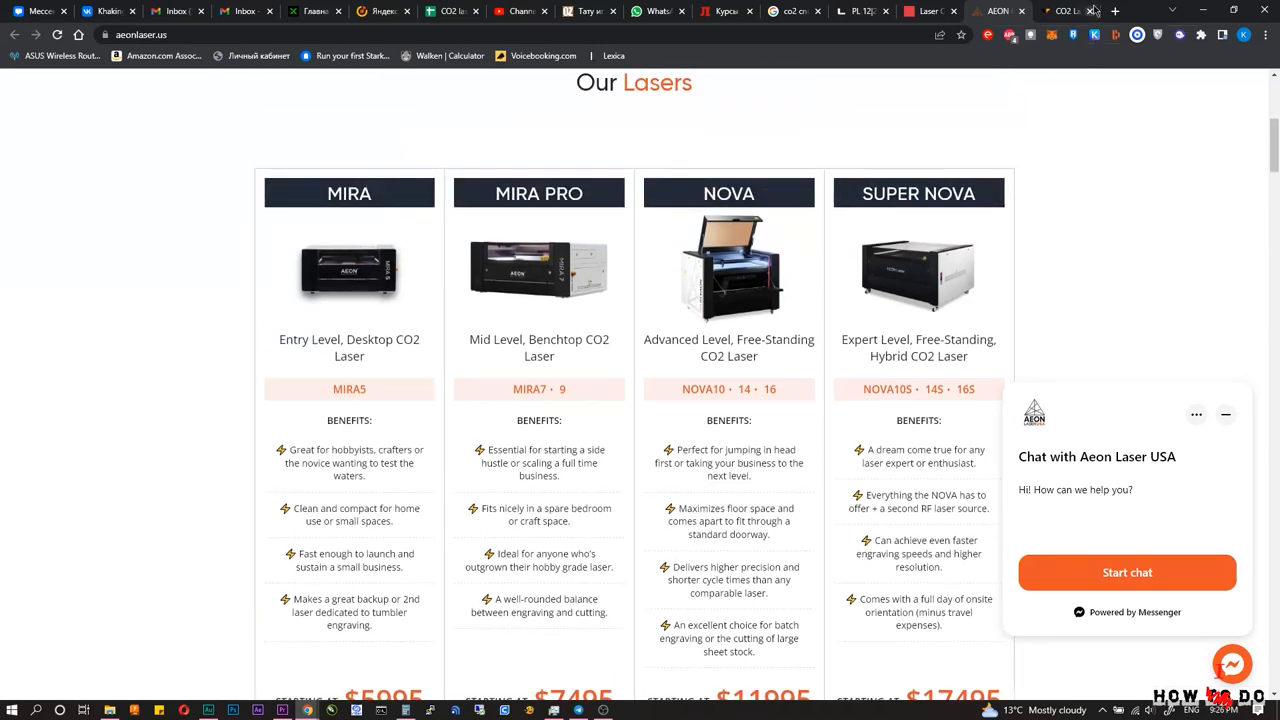
Scroll Virmer's catalog of WATTSAN CO2 lasers priced about 1,166–15,799 €
left_click(1065, 11)
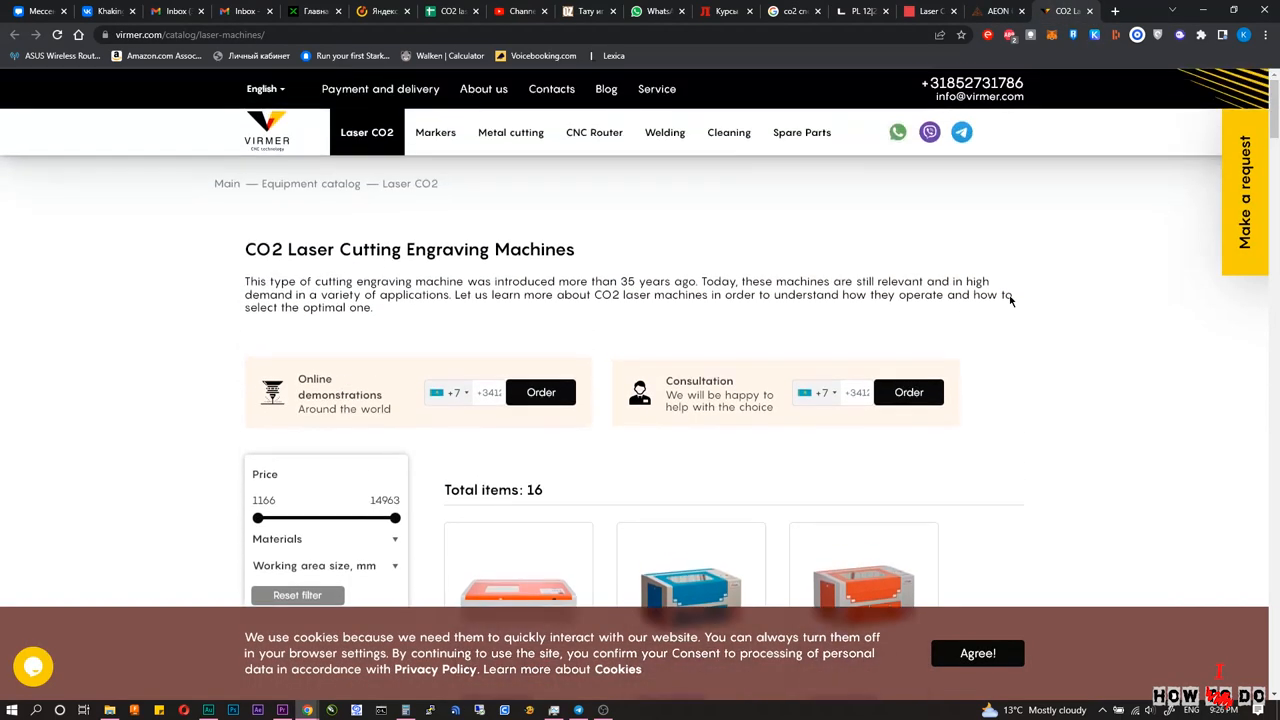
scroll("down", 3)
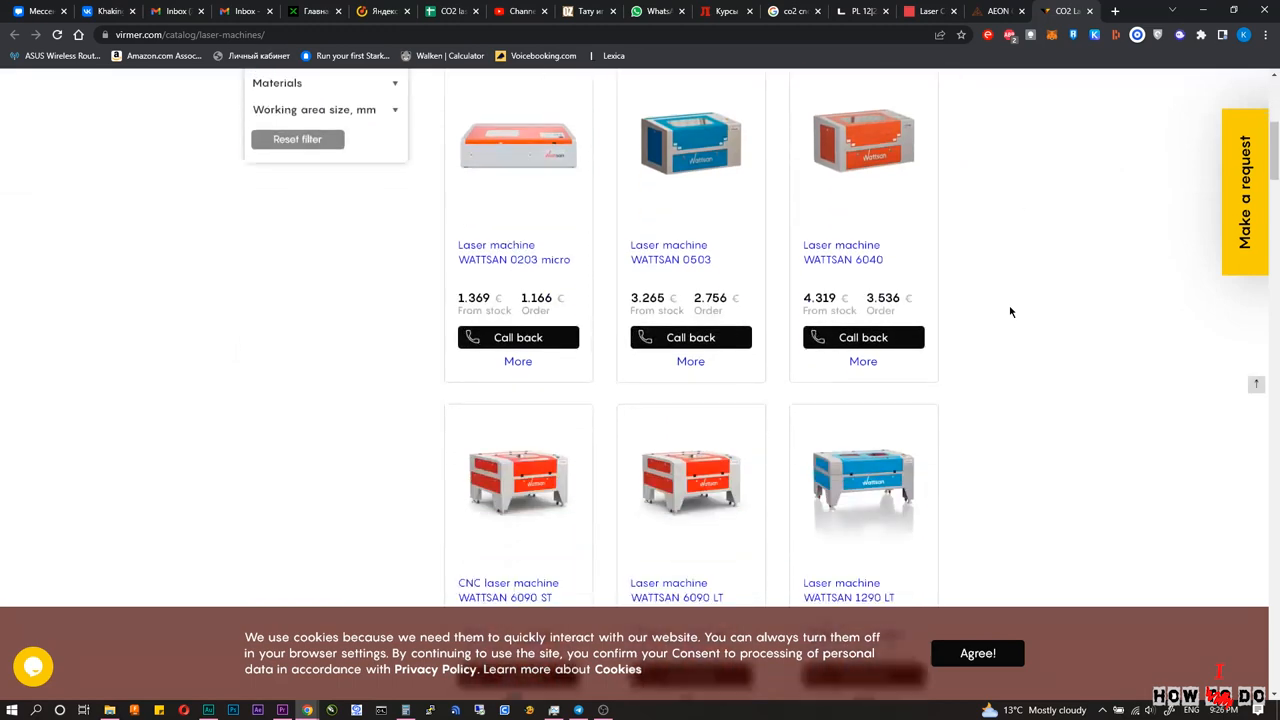
scroll("down", 3)
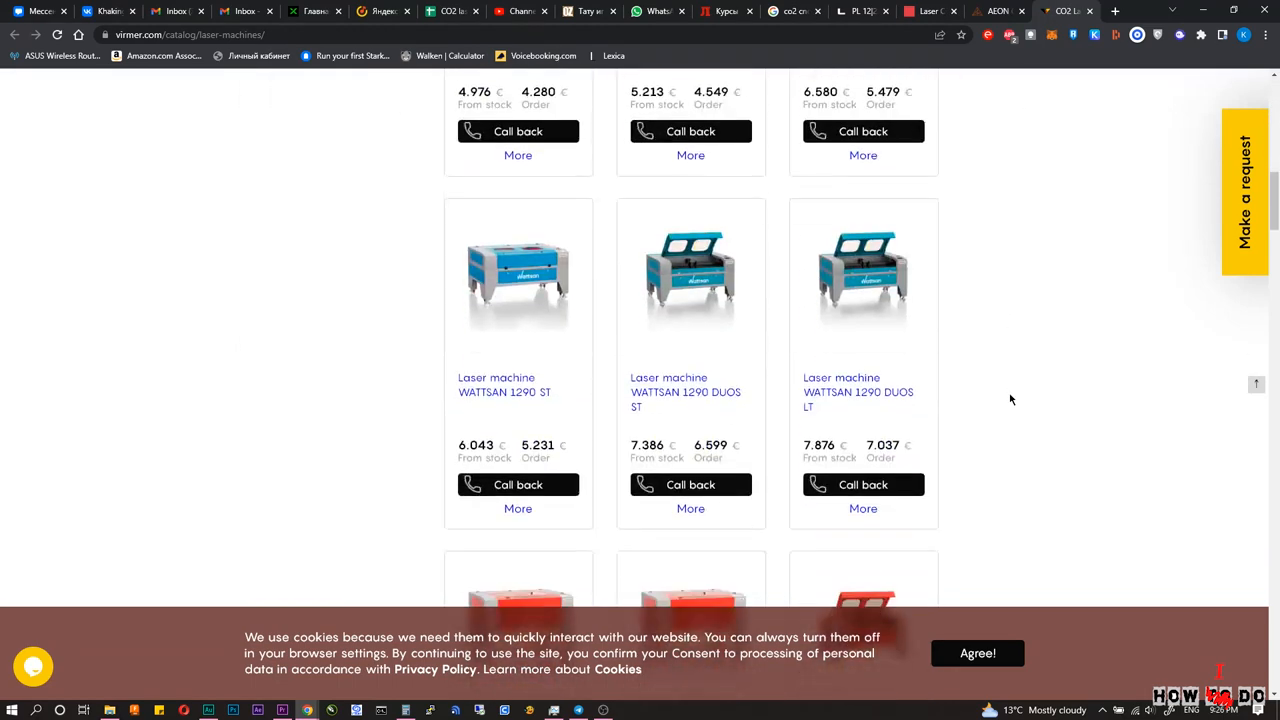
scroll("down", 3)
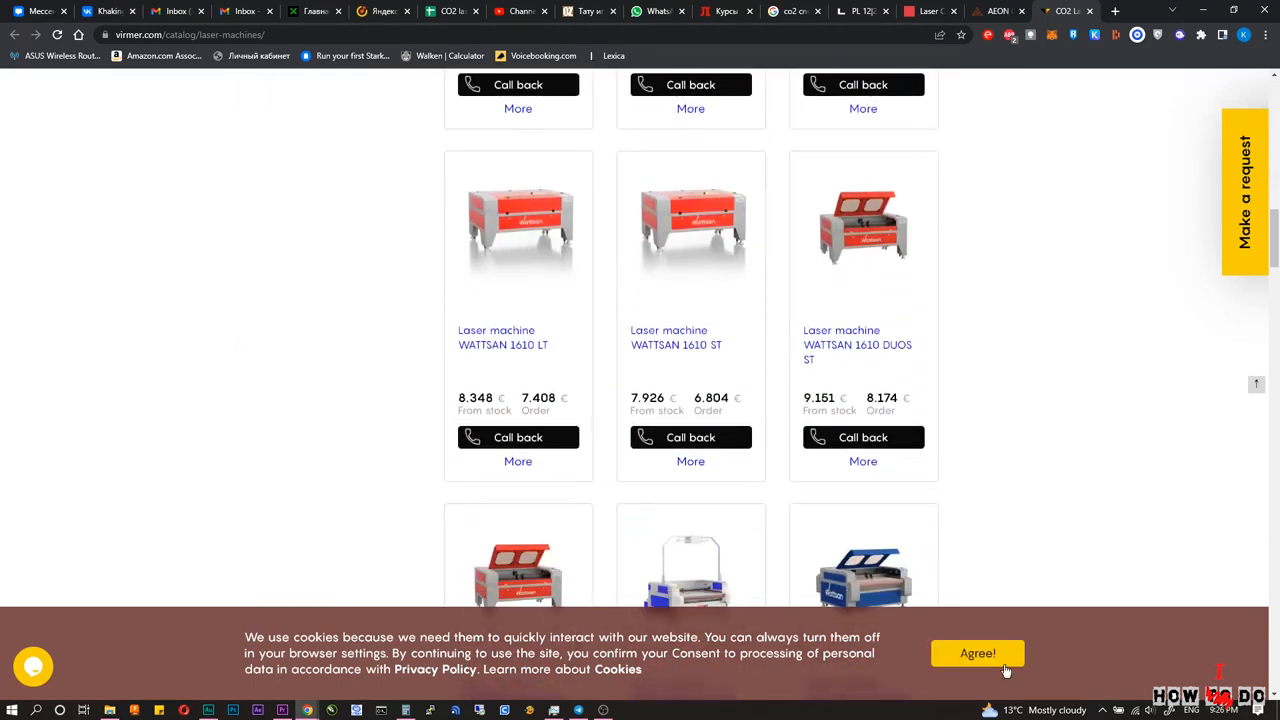
scroll("down", 3)
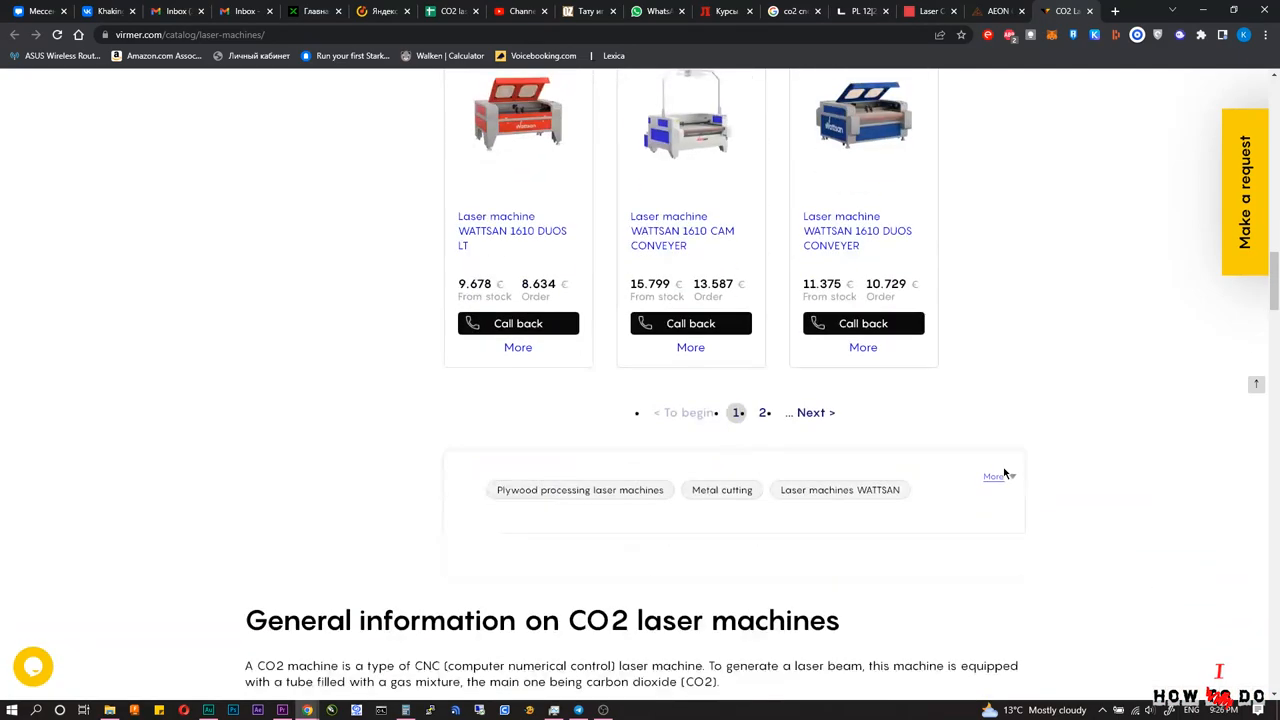